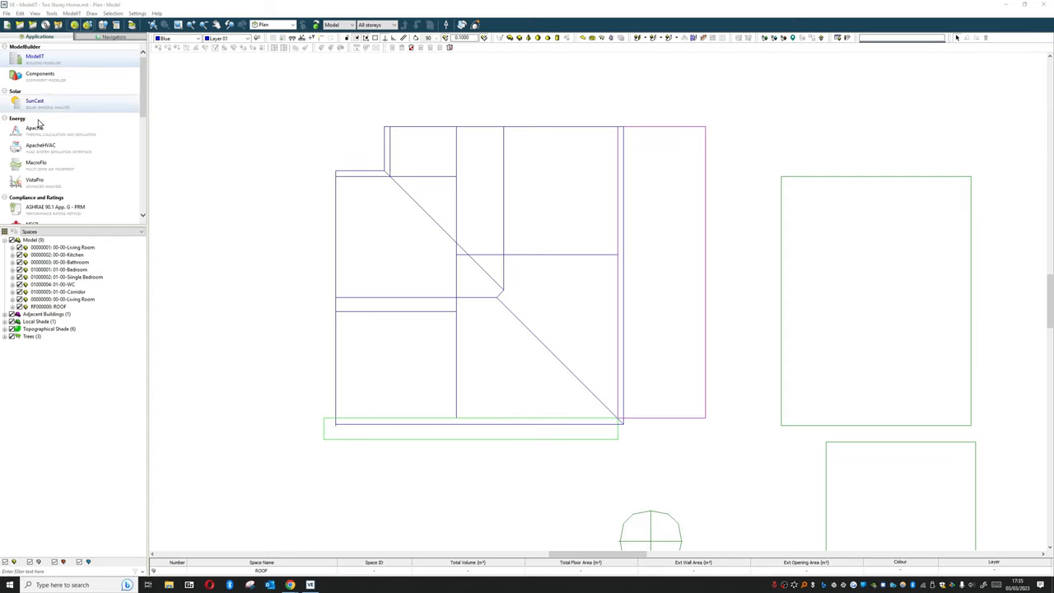
Launch an ApacheSim dynamic simulation with the results file renamed to Window Variation 1
click(33, 131)
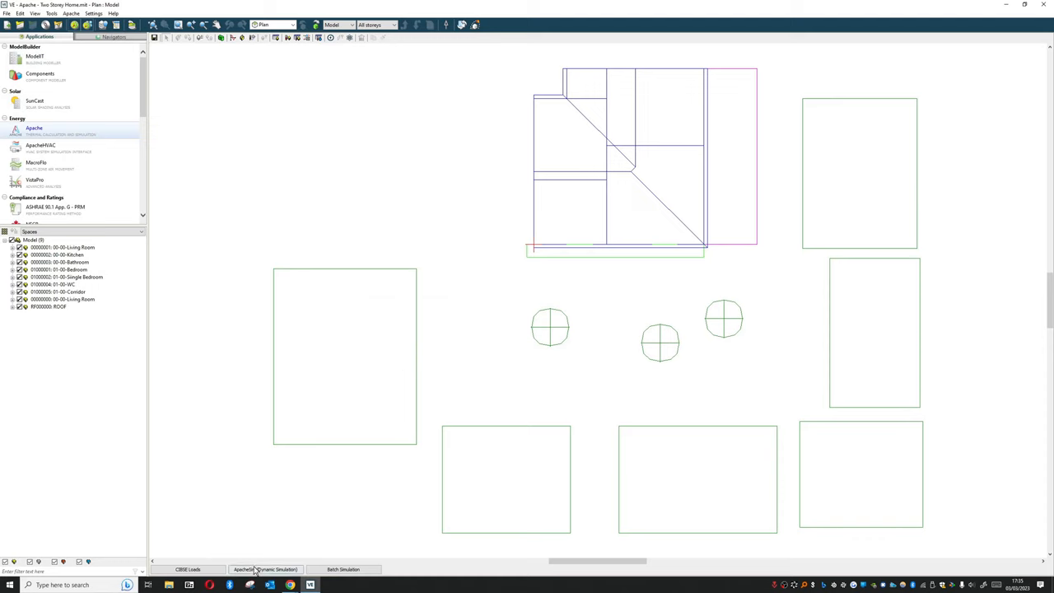
click(262, 569)
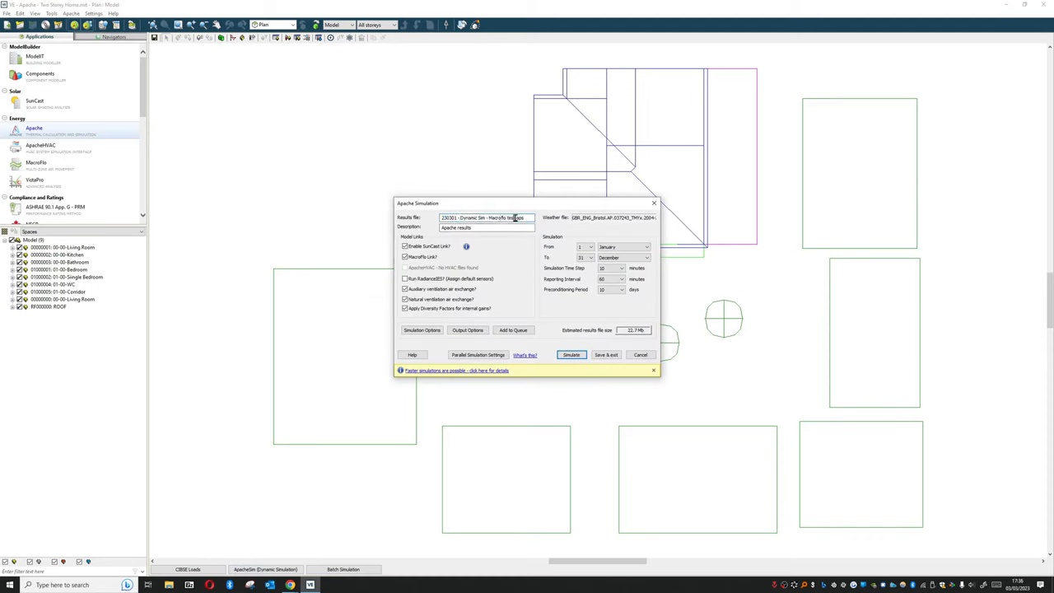
double_click(508, 216)
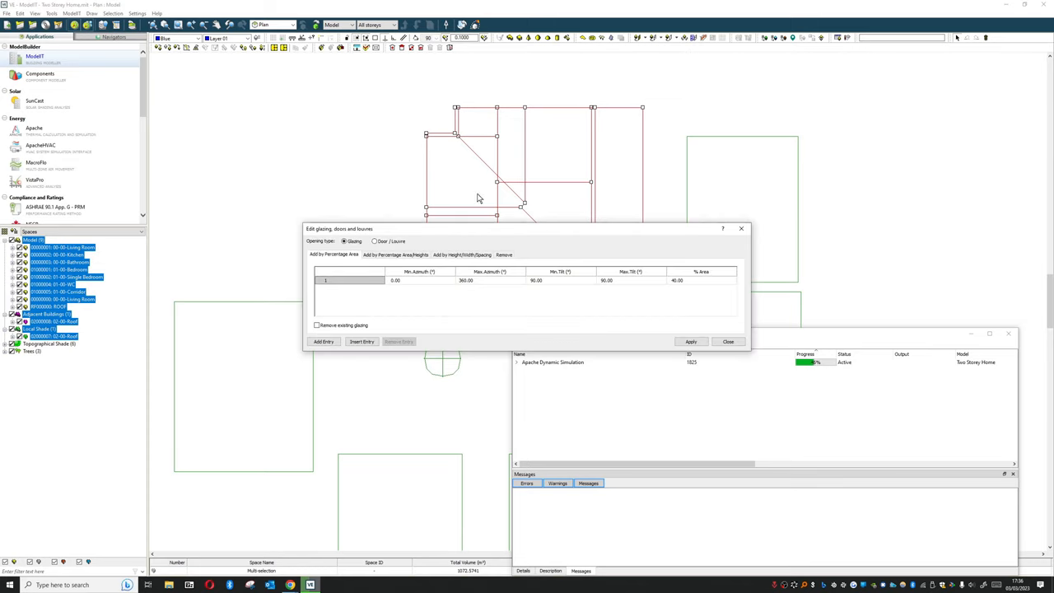
Show the home's right-hand elevation while reviewing the glazing options
click(397, 254)
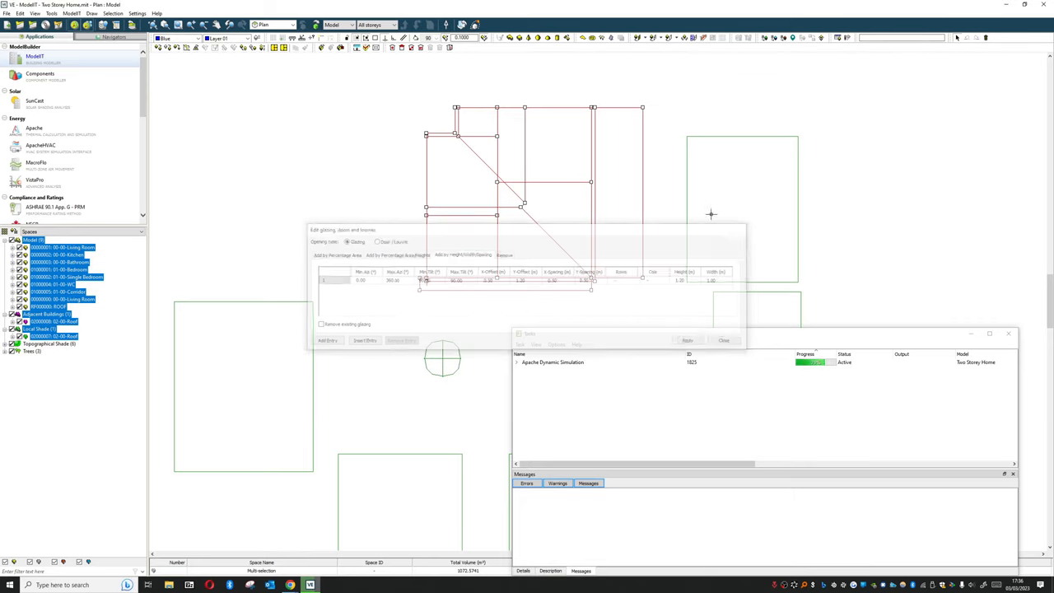
click(288, 24)
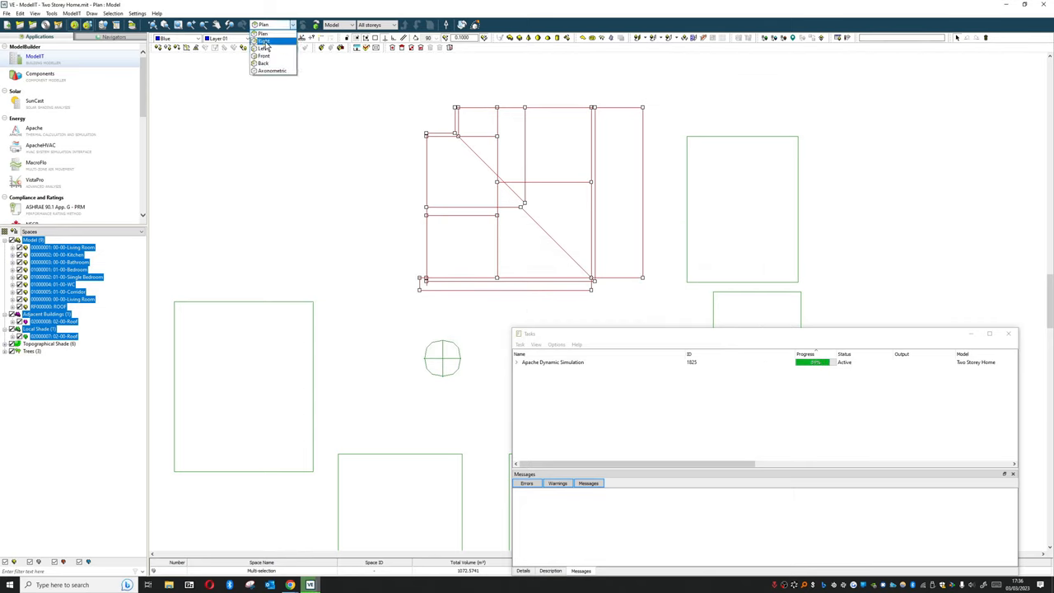
click(280, 39)
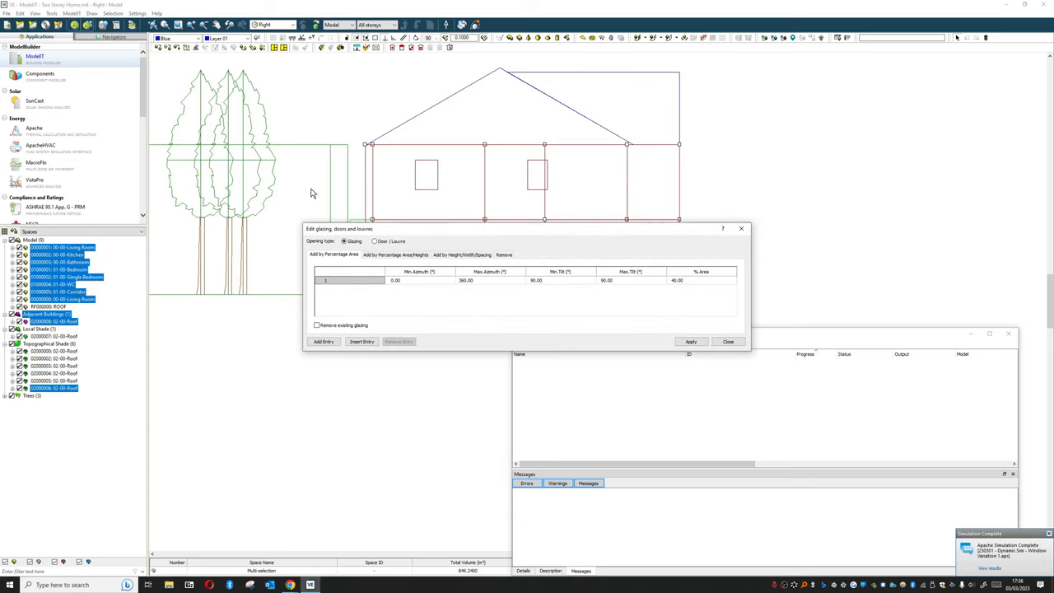
Apply glazing at 60% wall area, 1.20 m high, 1.00 m Y-offset, removing existing windows
click(464, 253)
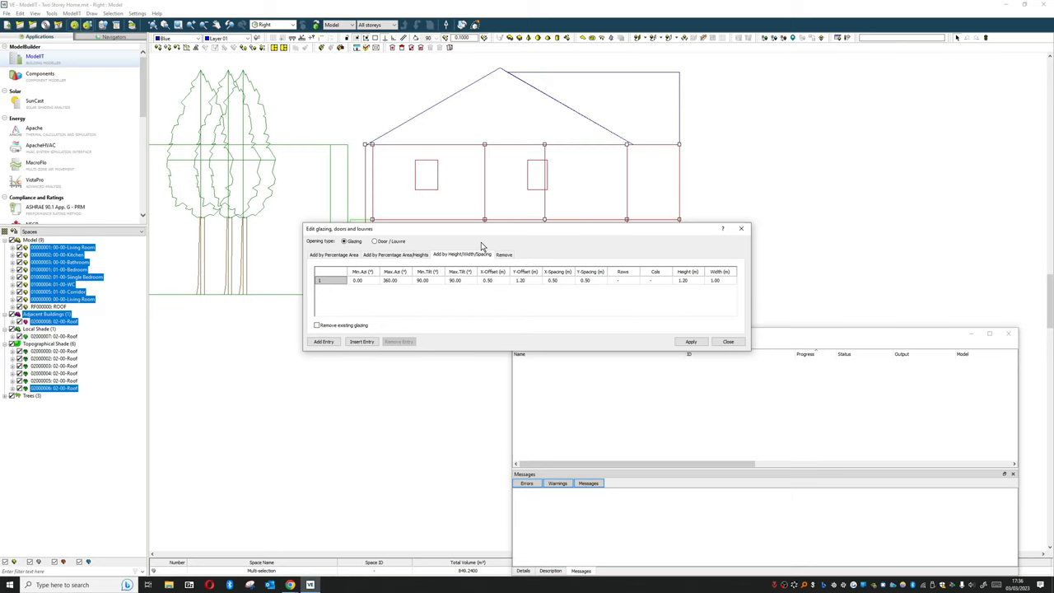
click(396, 254)
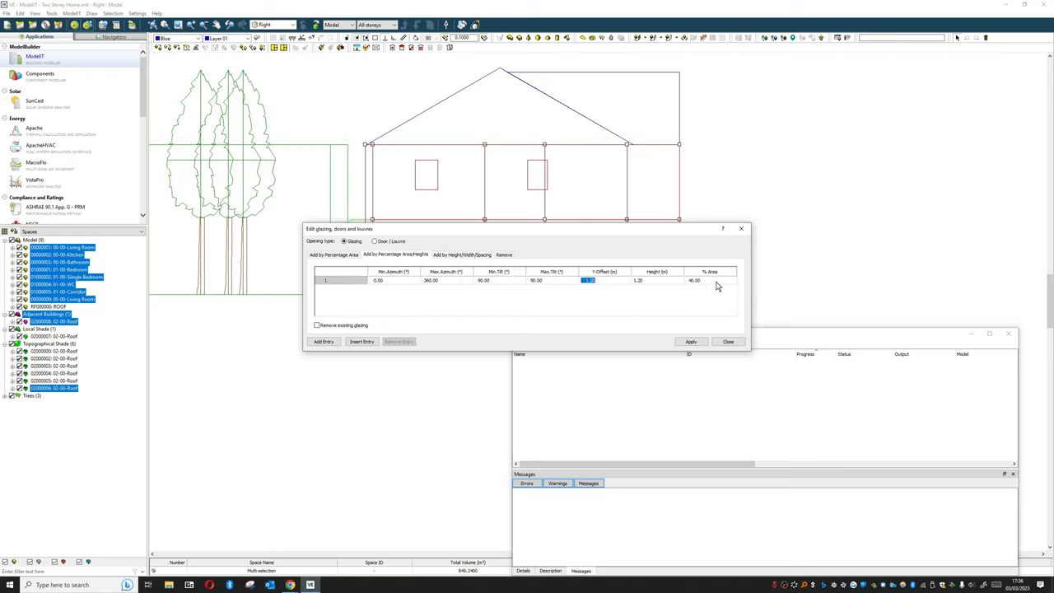
click(696, 280)
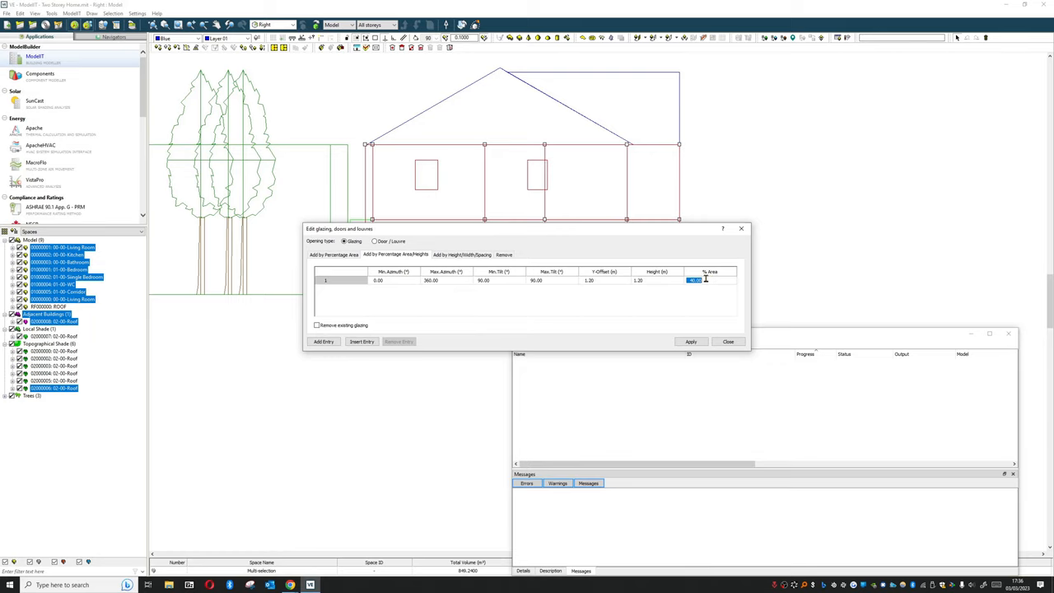
click(317, 325)
text(1)
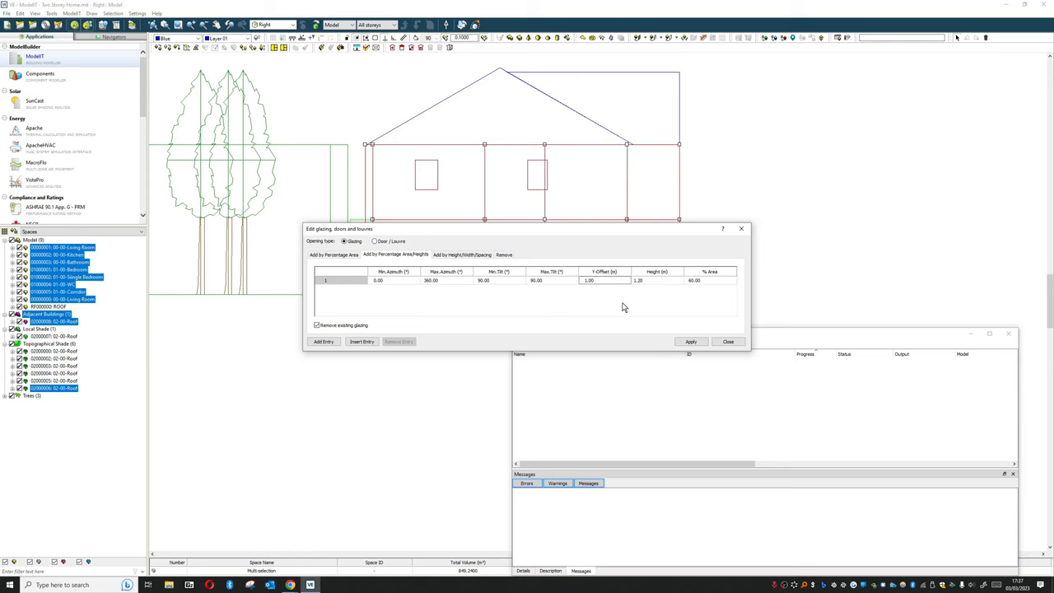
click(691, 341)
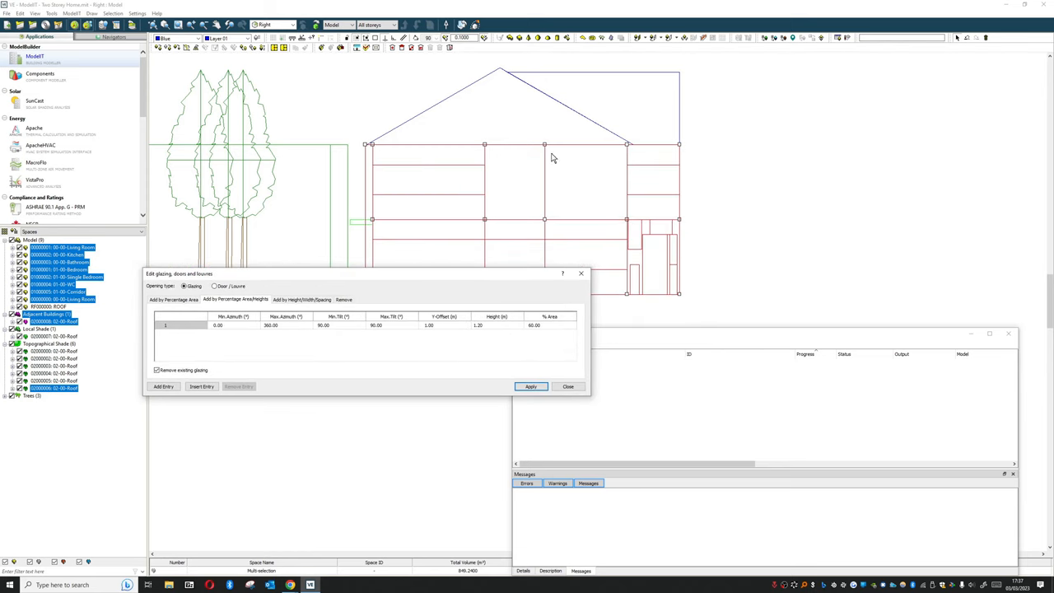
mouse_move(49, 128)
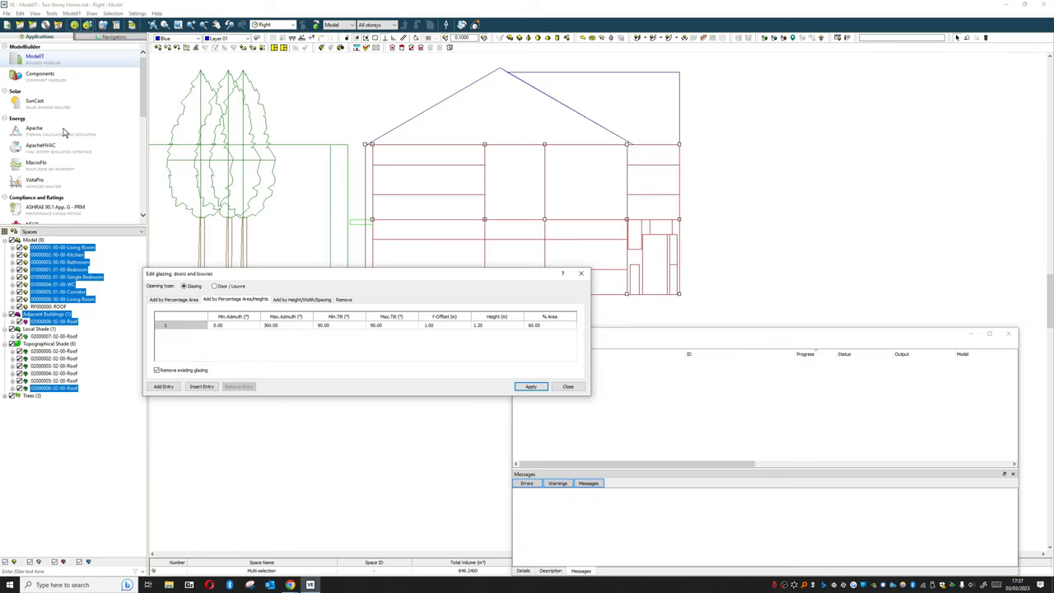
Run the ApacheSim simulation saving results as Window Variation 2
click(531, 386)
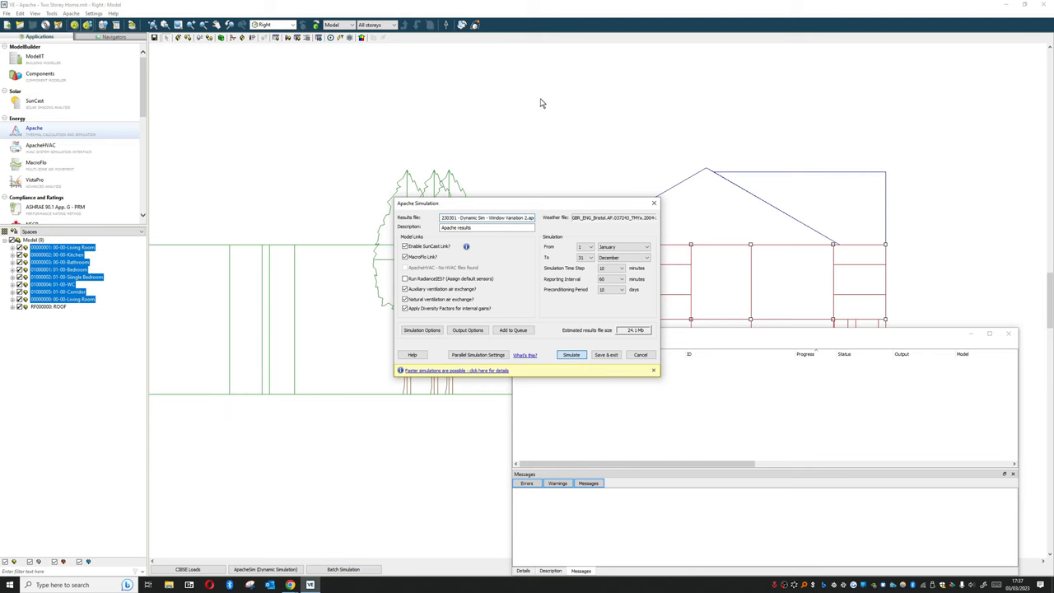
click(571, 354)
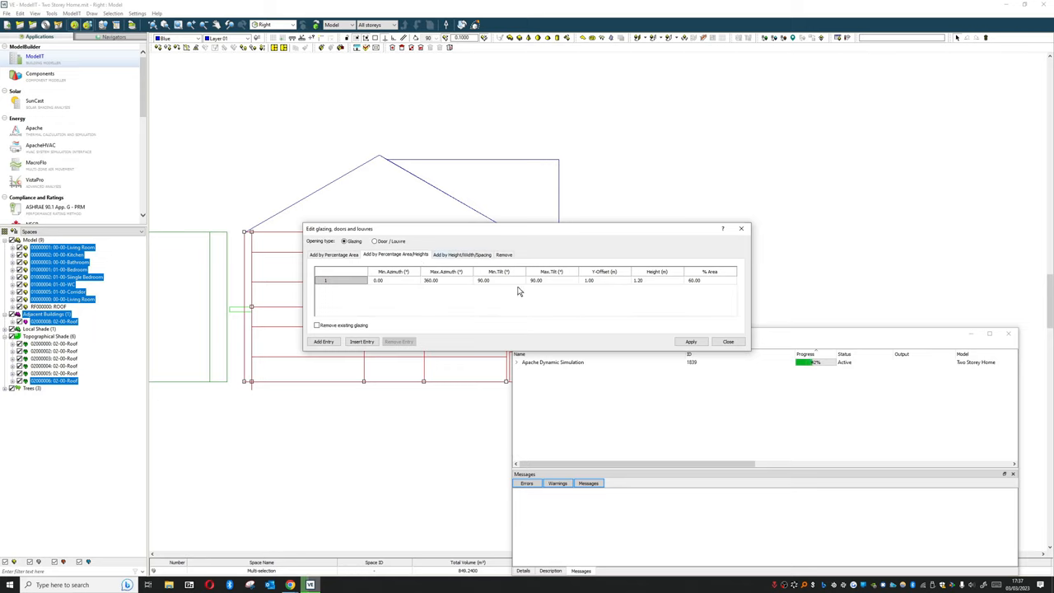
Apply percentage glazing with Y-offset 0.30, height 2.00 and 80% area
click(655, 280)
text(2)
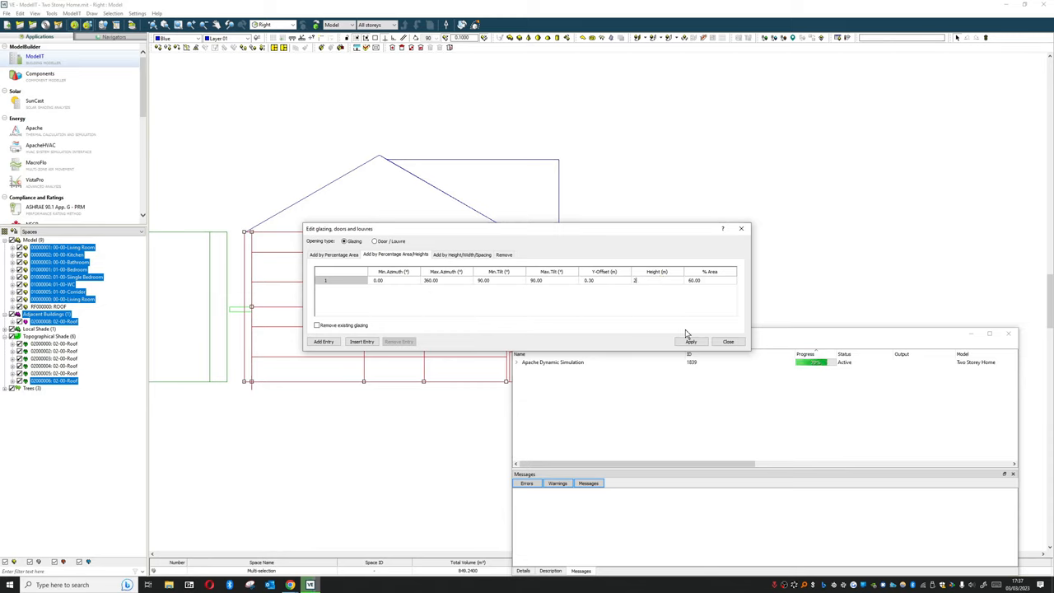
click(691, 341)
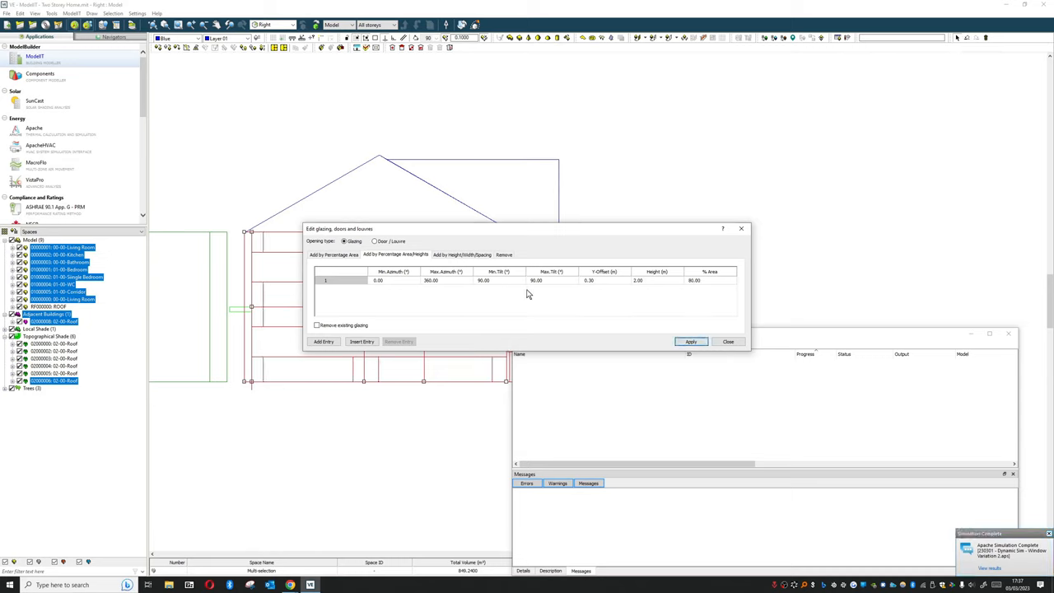
click(316, 324)
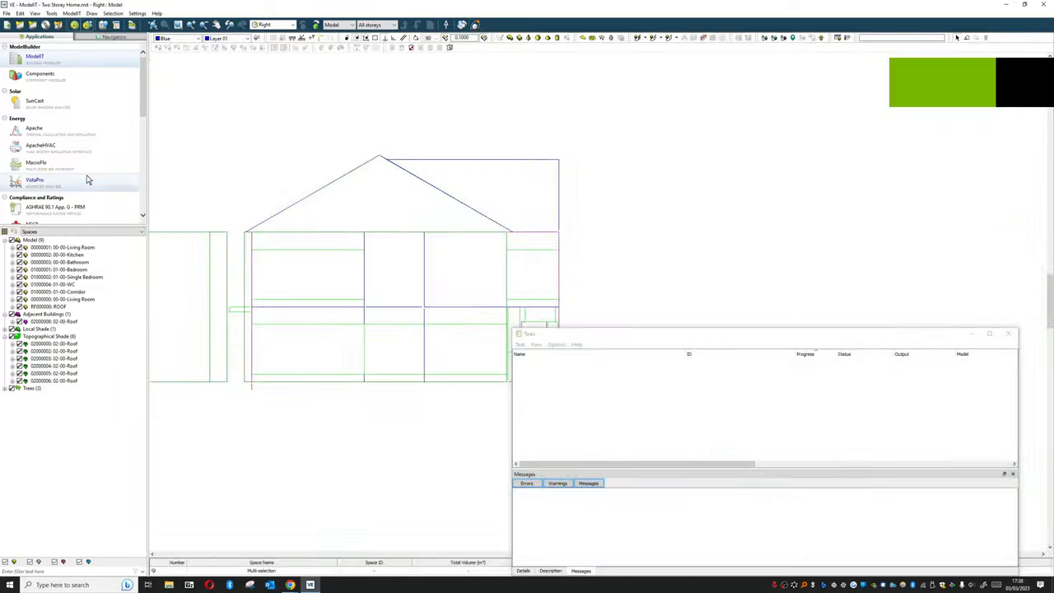
Run an ApacheSim dynamic simulation with results named Window Variation 3
click(31, 138)
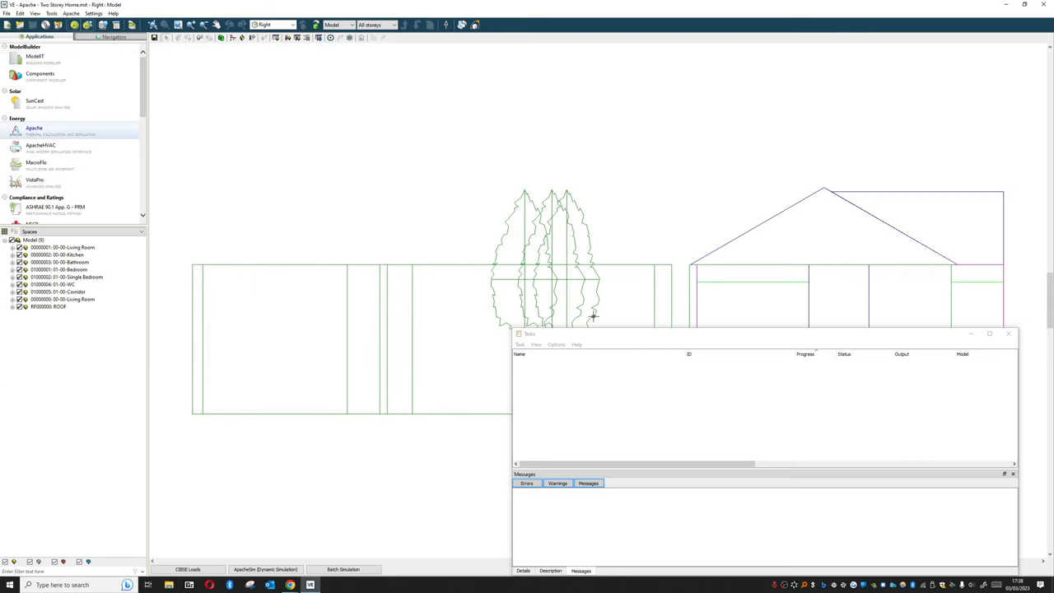
click(264, 569)
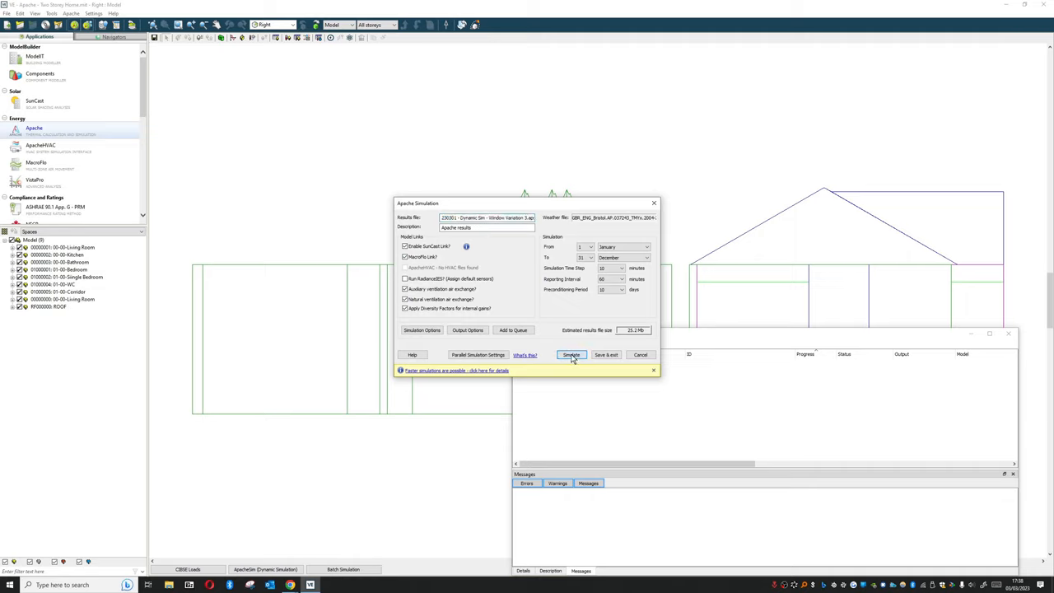
click(572, 354)
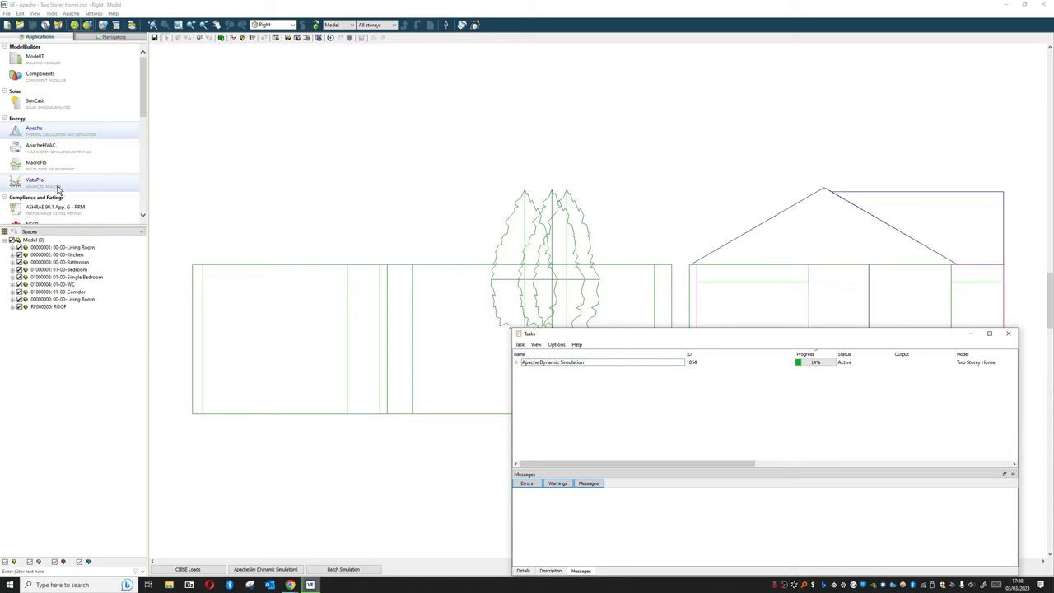
Open VistaPro, browse the variation and kitchen test result files, and select Window Variation 1
click(35, 185)
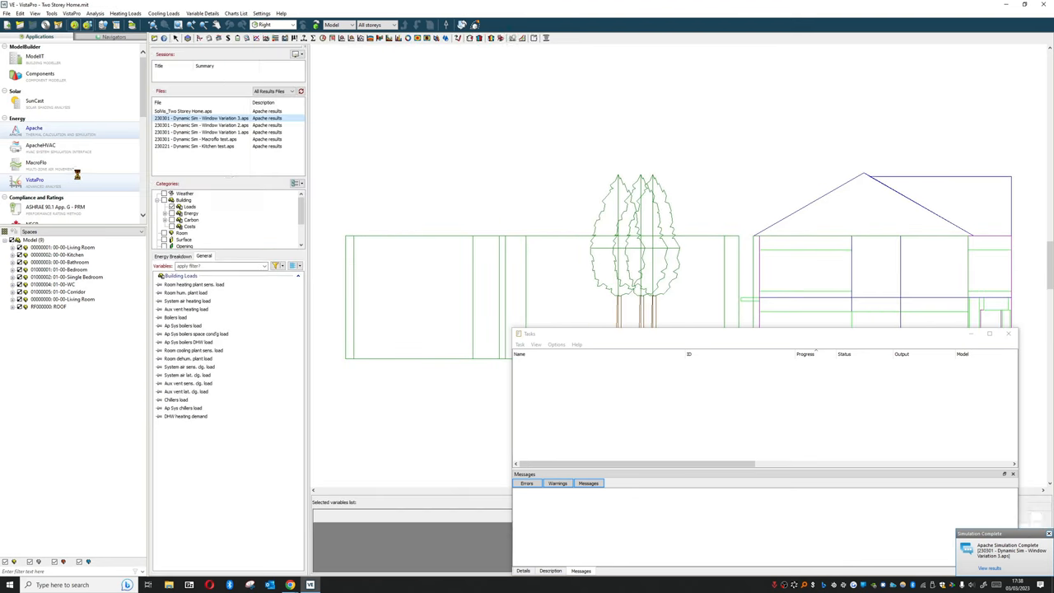
click(202, 133)
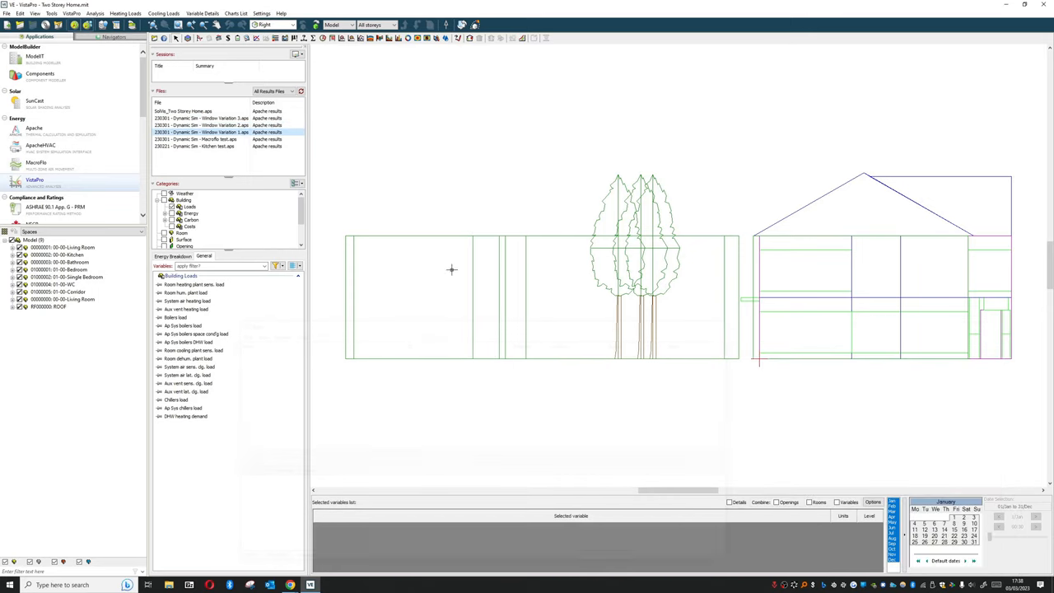
click(210, 117)
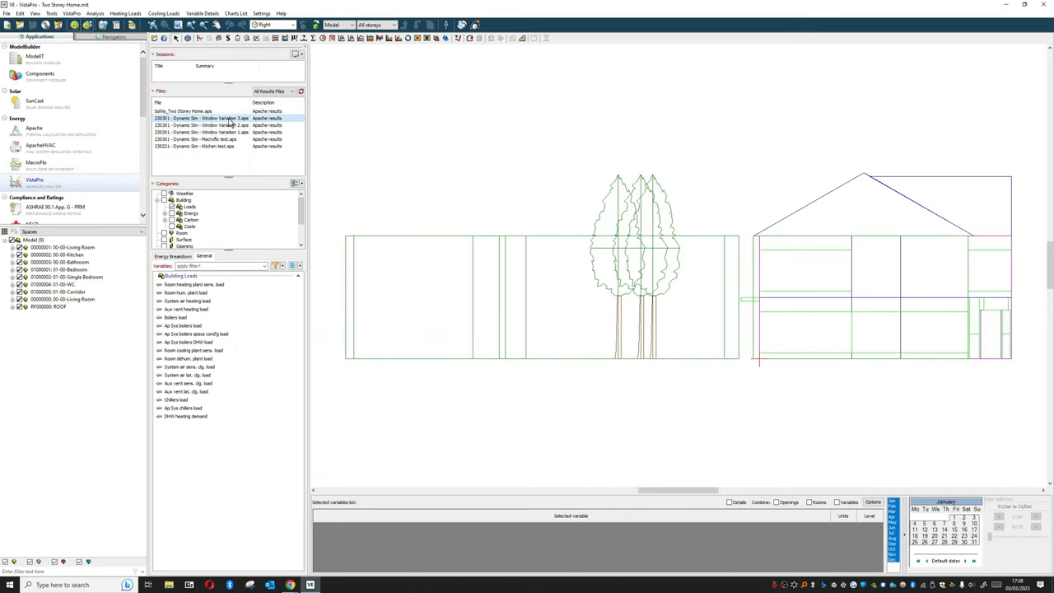
click(210, 132)
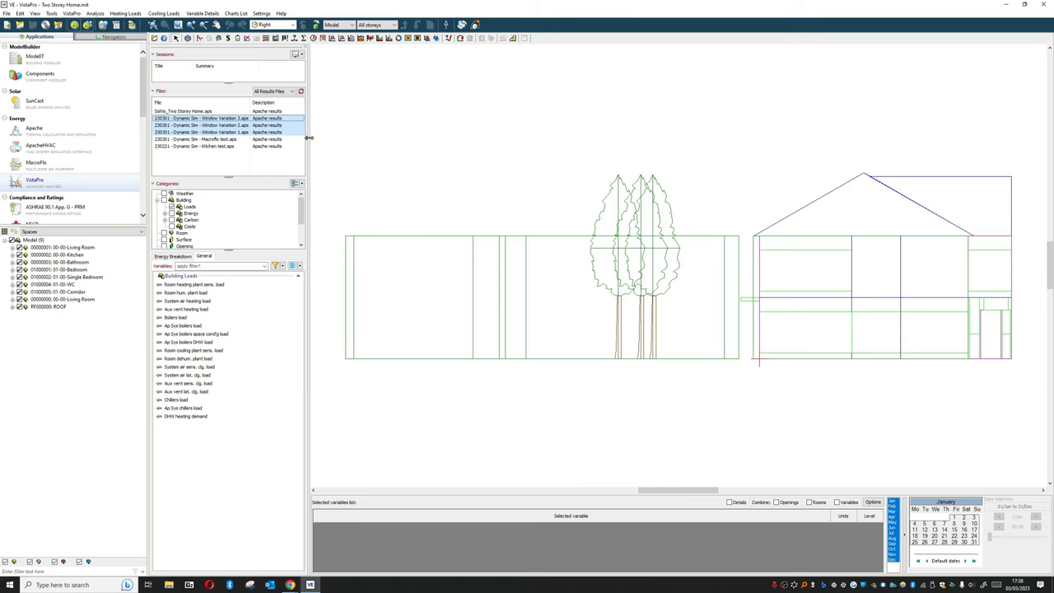
click(210, 126)
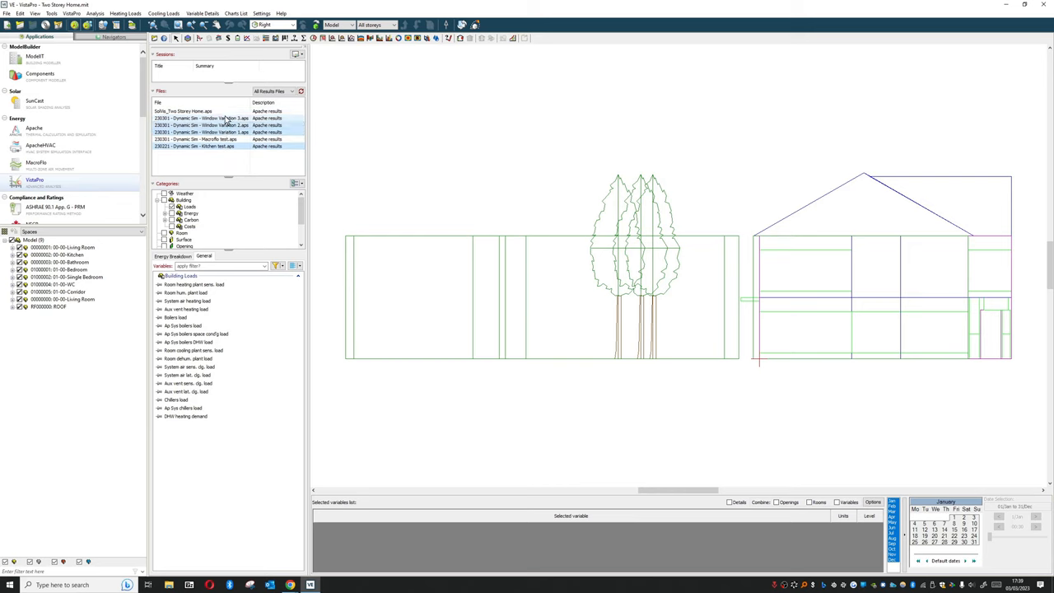
click(202, 133)
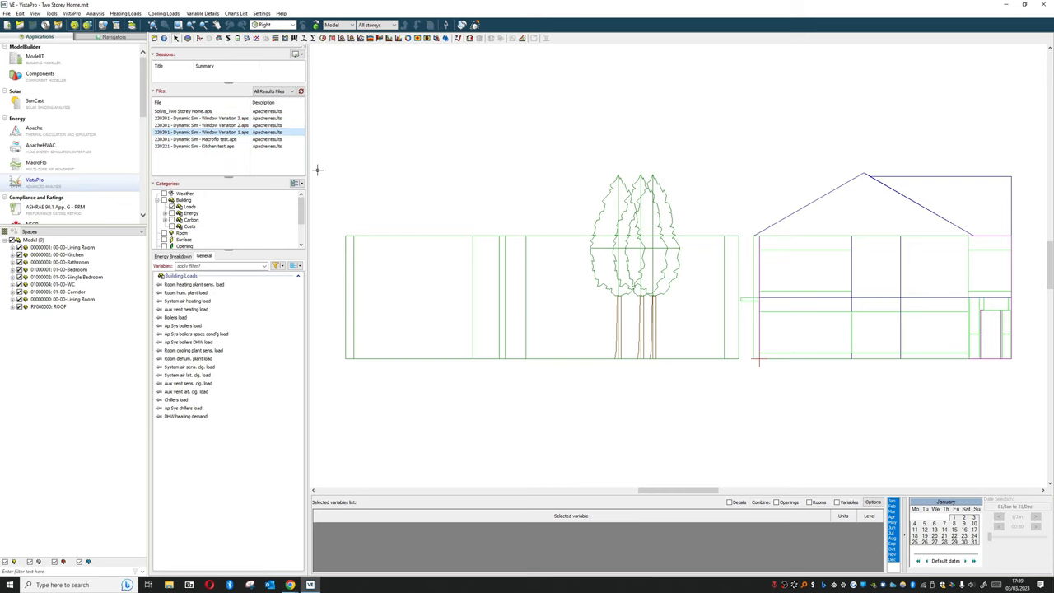
mouse_move(426, 126)
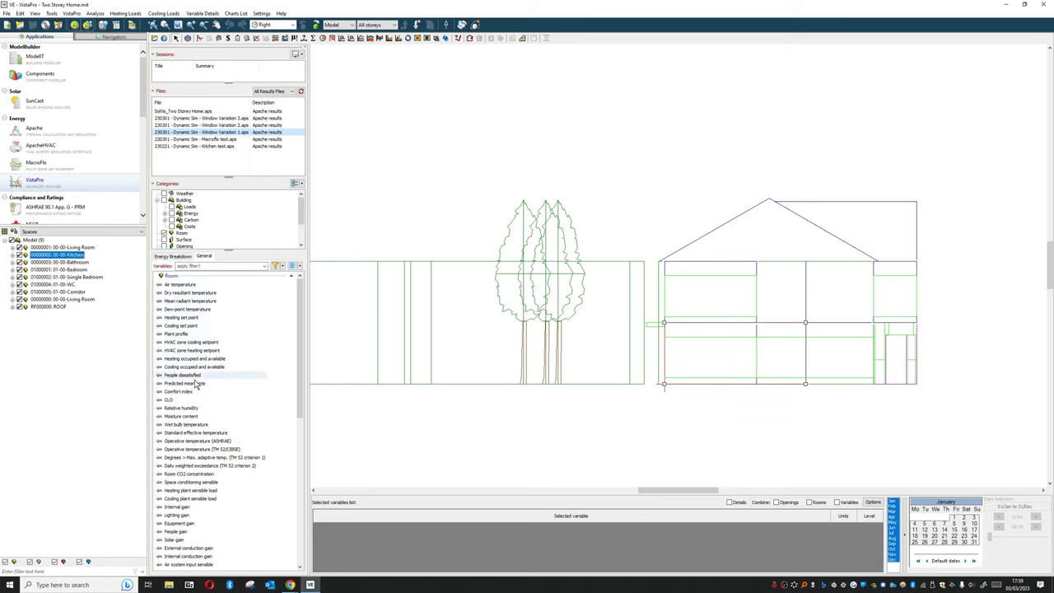
Plot annual kitchen air temperature, adding Window Variation 2 and 3 results to the chart
double_click(179, 284)
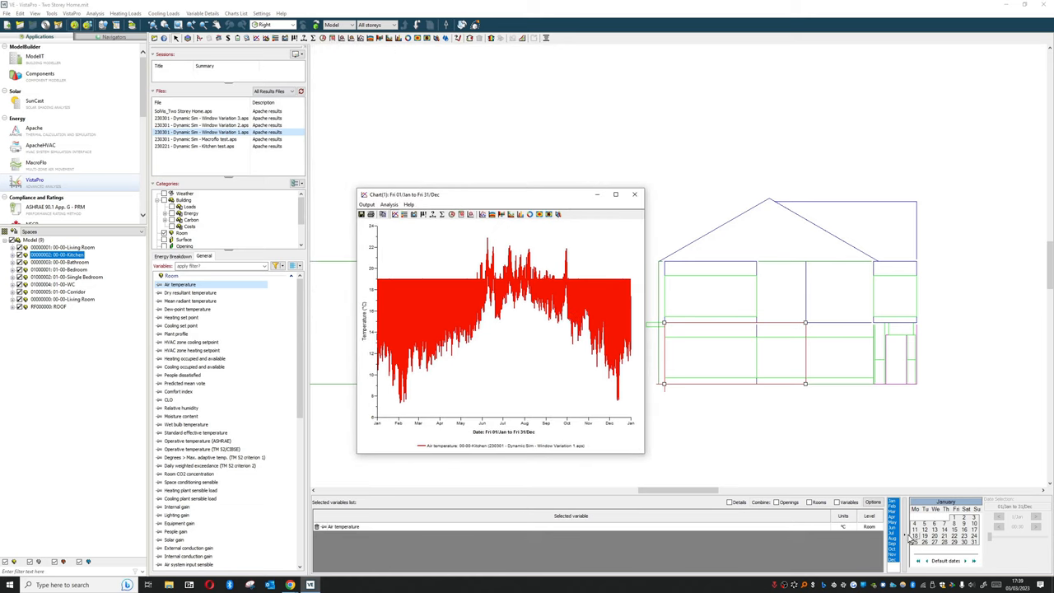
mouse_move(652, 359)
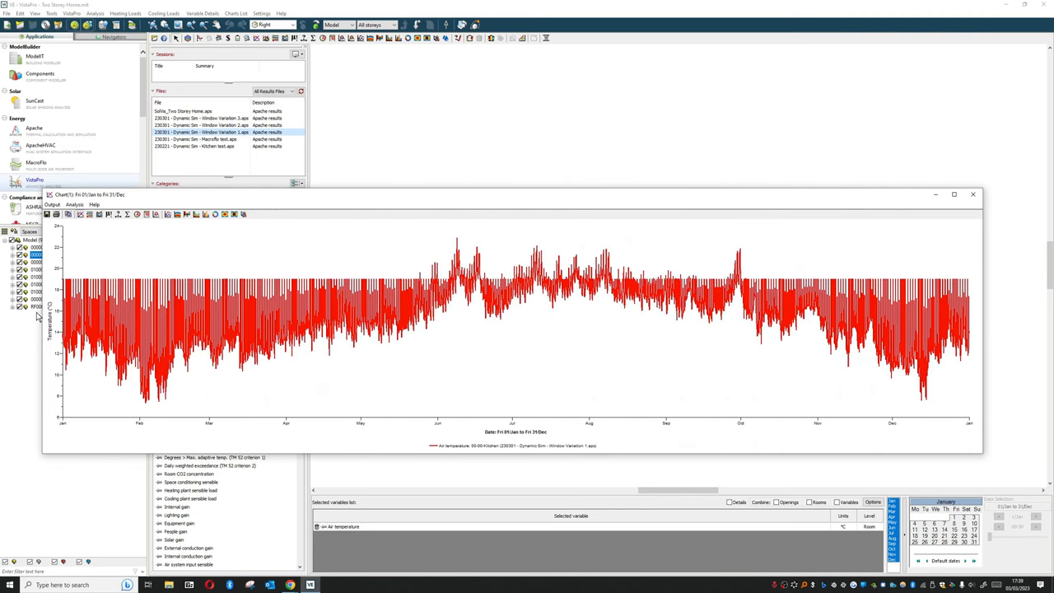
mouse_move(457, 335)
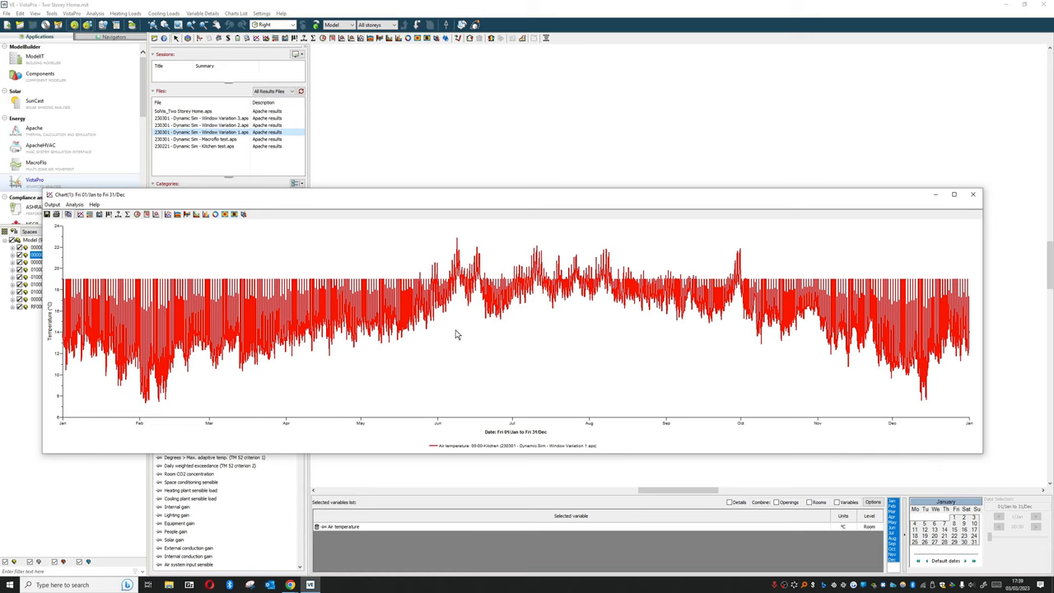
click(203, 129)
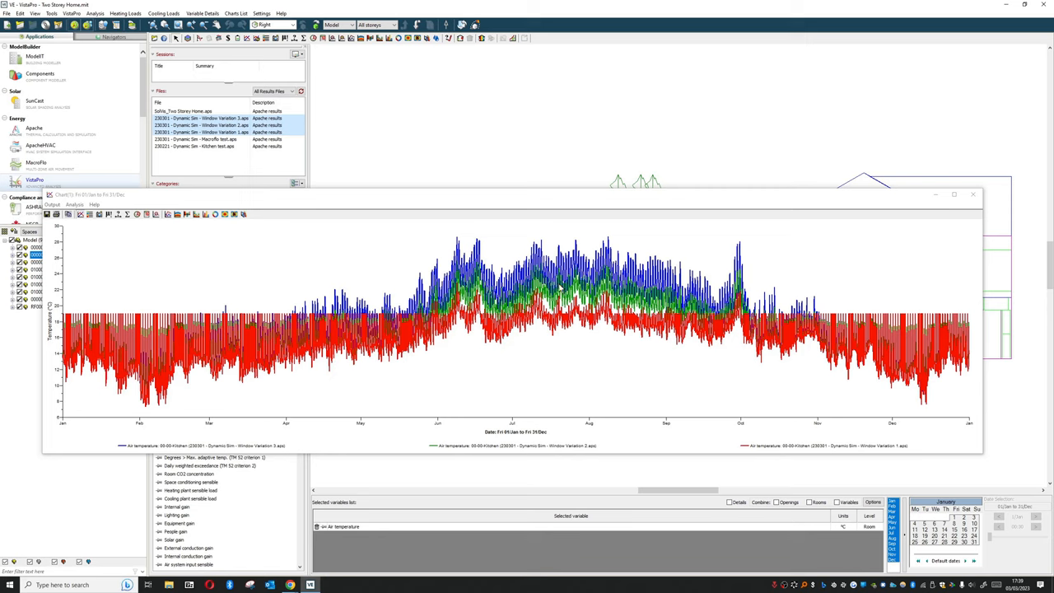
mouse_move(671, 156)
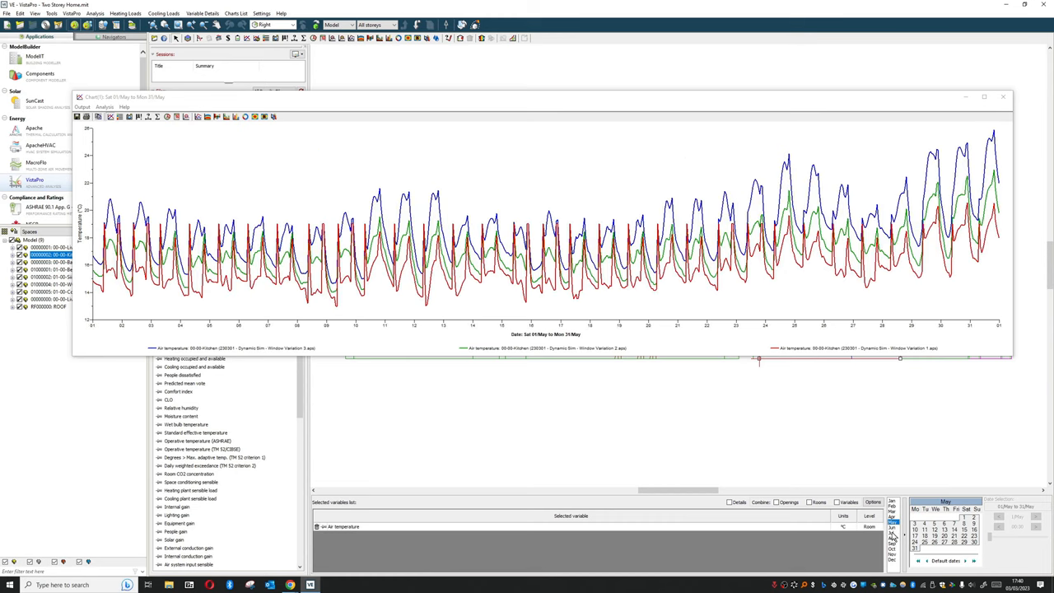
Limit the chart to 15 July and shrink the chart window
click(897, 530)
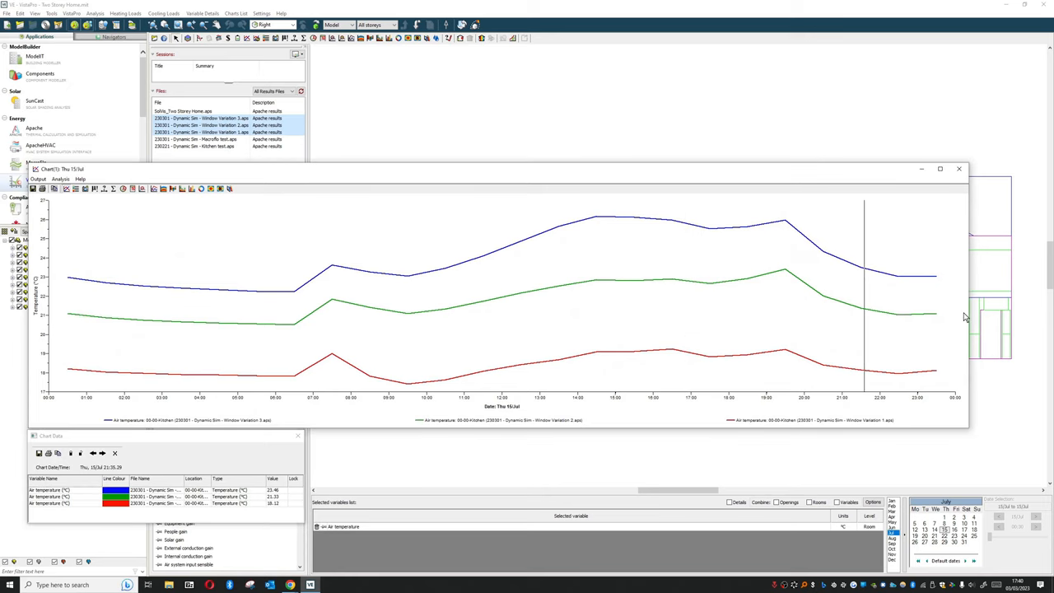
drag(970, 328, 646, 328)
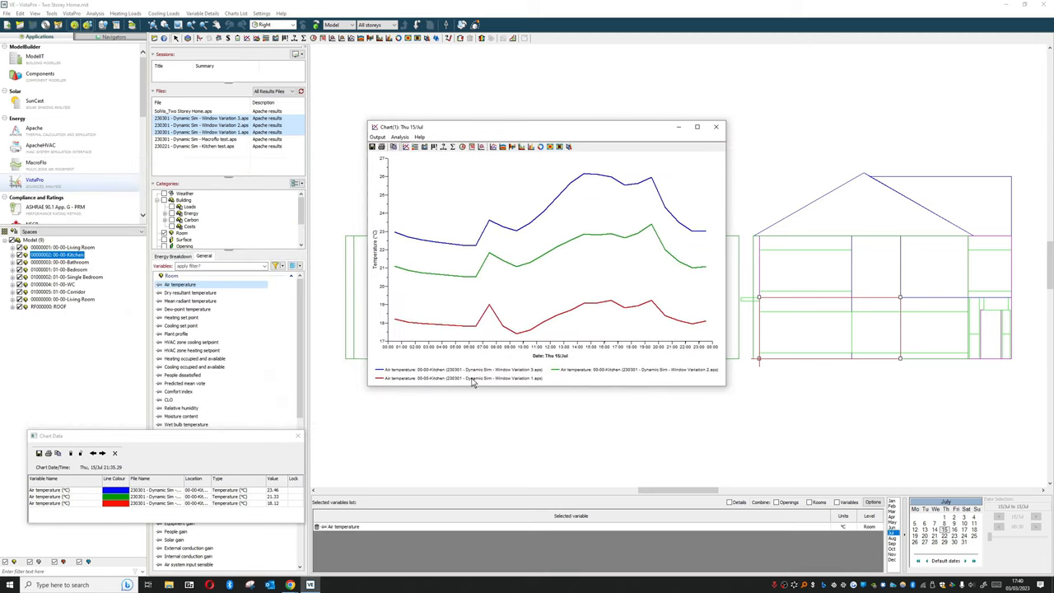
mouse_move(498, 373)
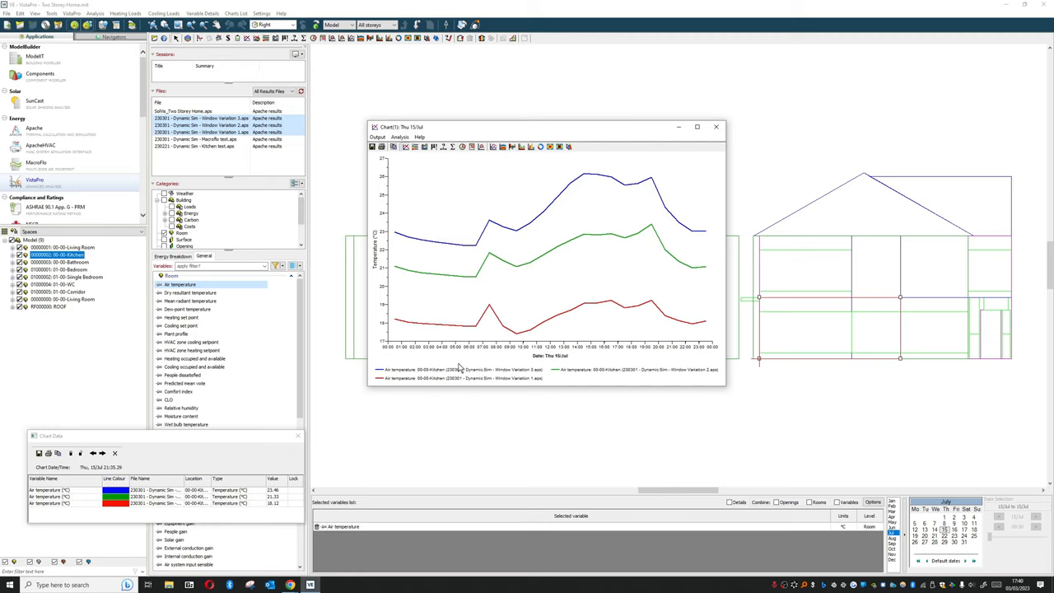
mouse_move(471, 384)
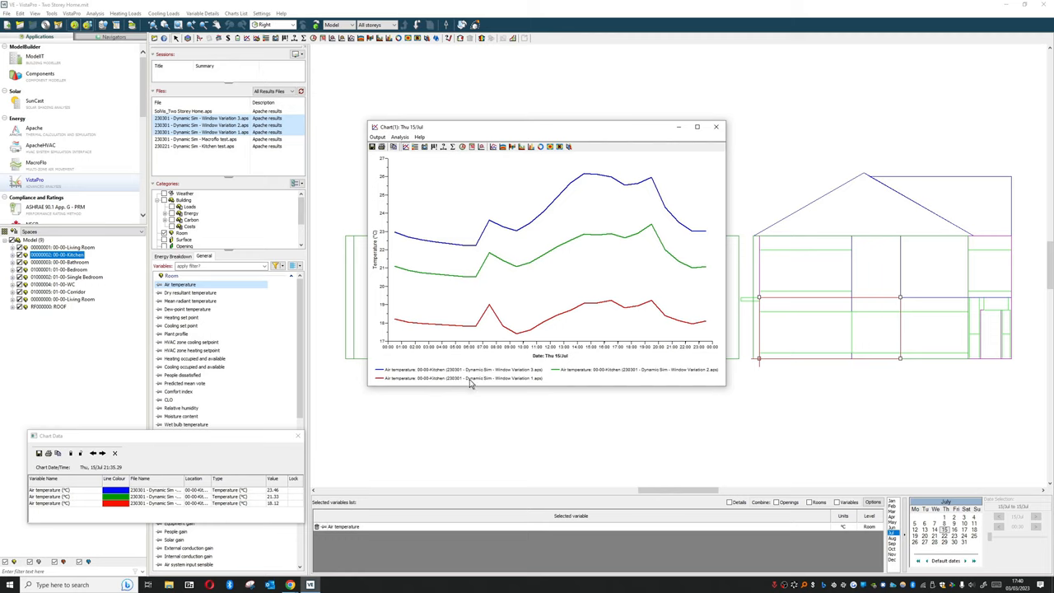
mouse_move(476, 382)
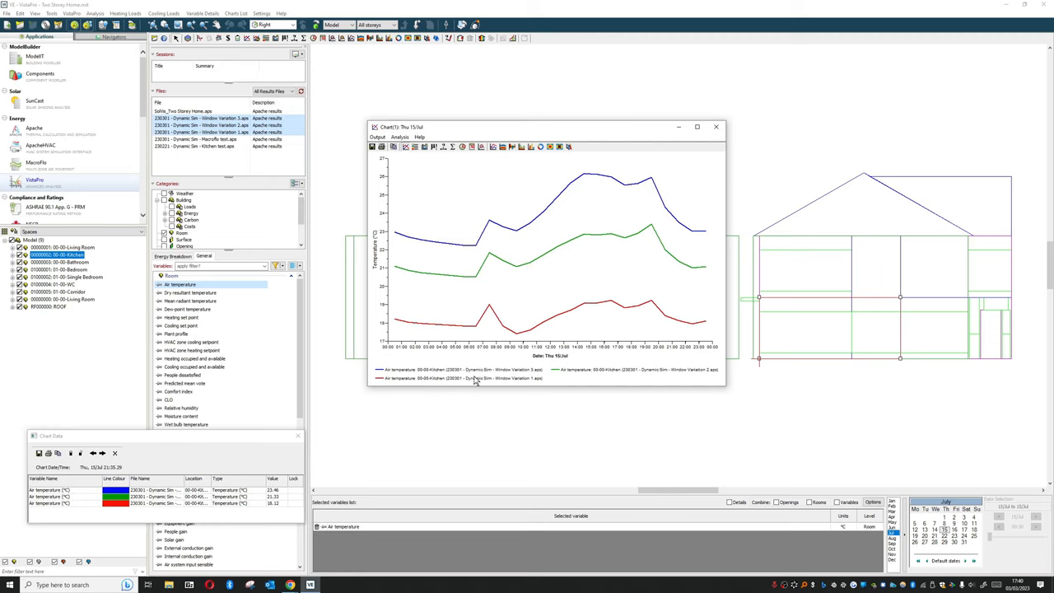
mouse_move(647, 379)
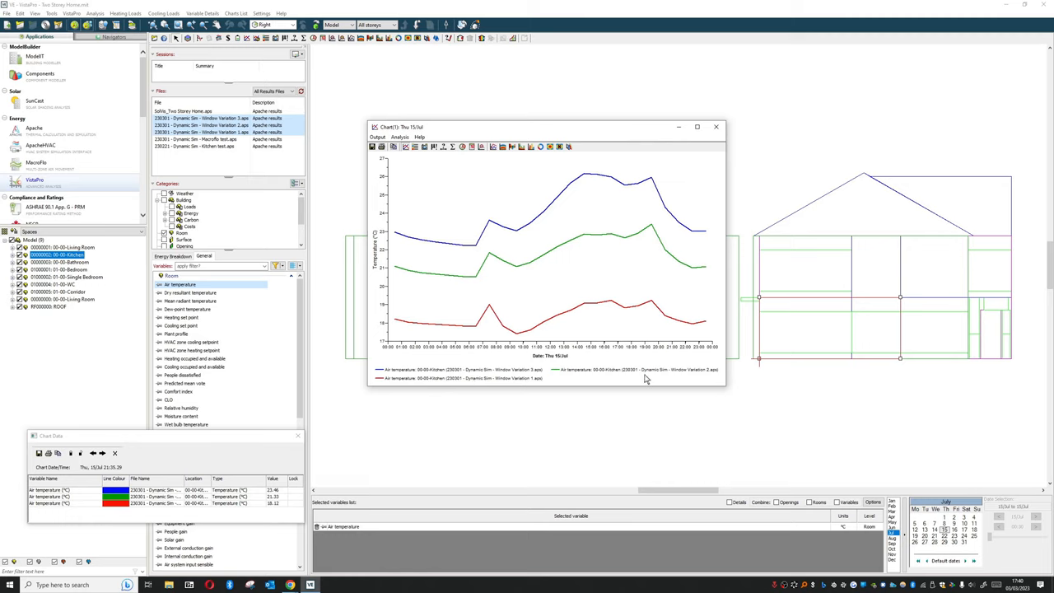
mouse_move(516, 337)
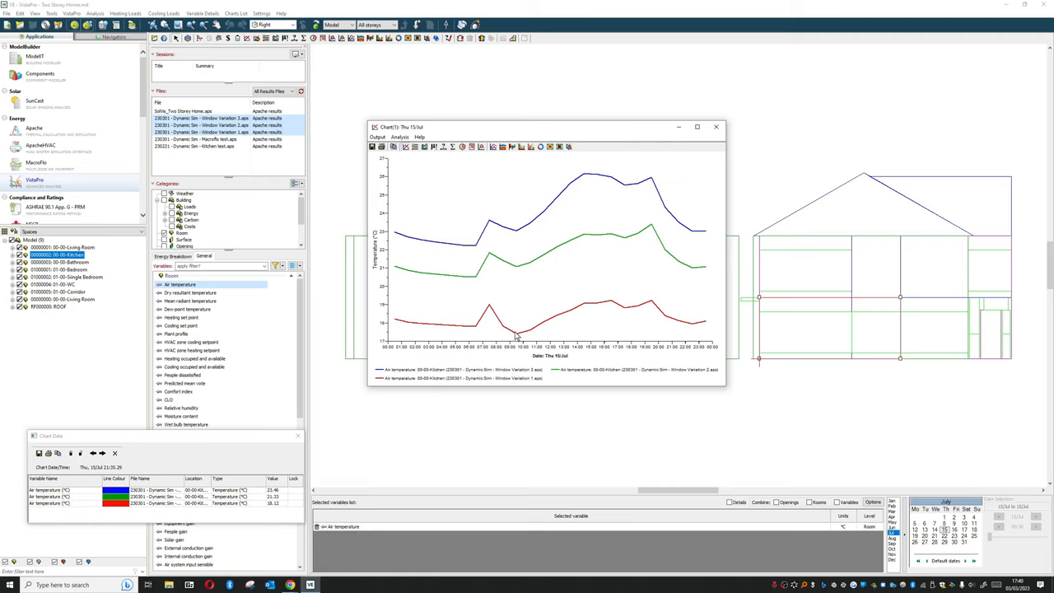
mouse_move(562, 344)
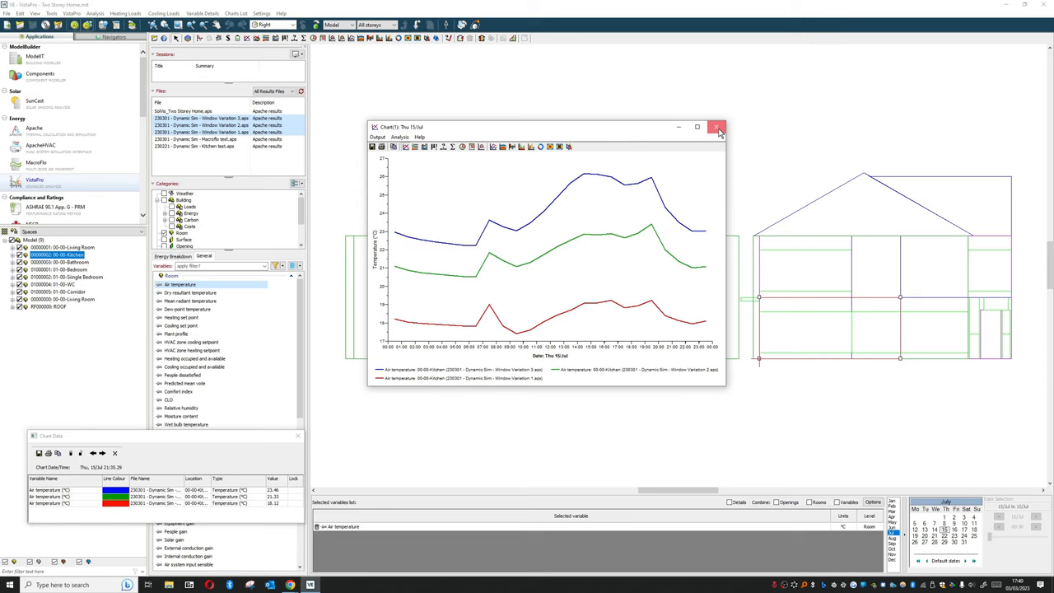
Close the kitchen chart and plot outdoor dry-bulb temperature from the Weather variables
click(716, 127)
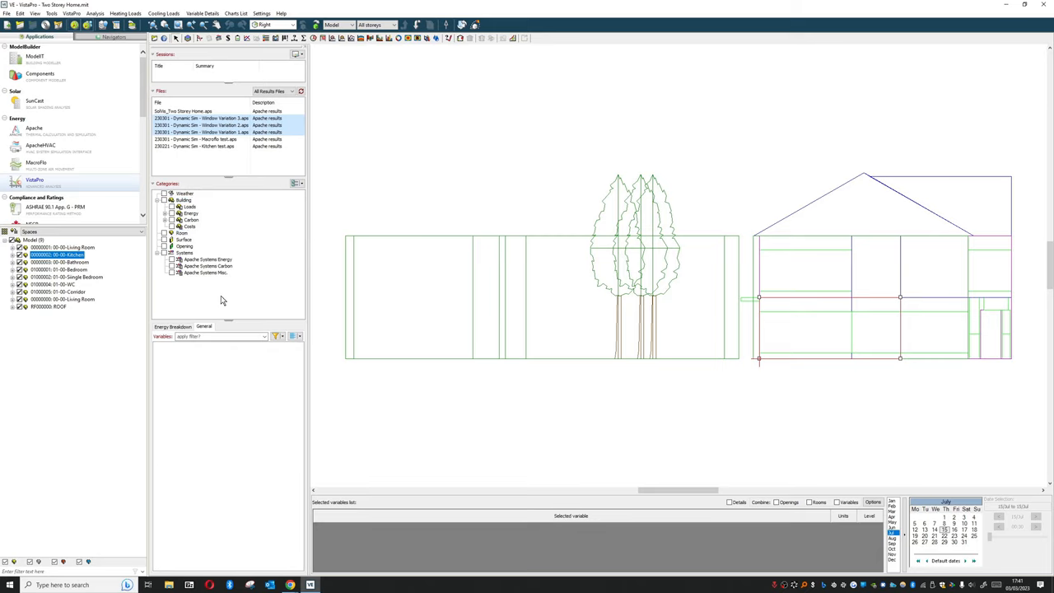
click(182, 194)
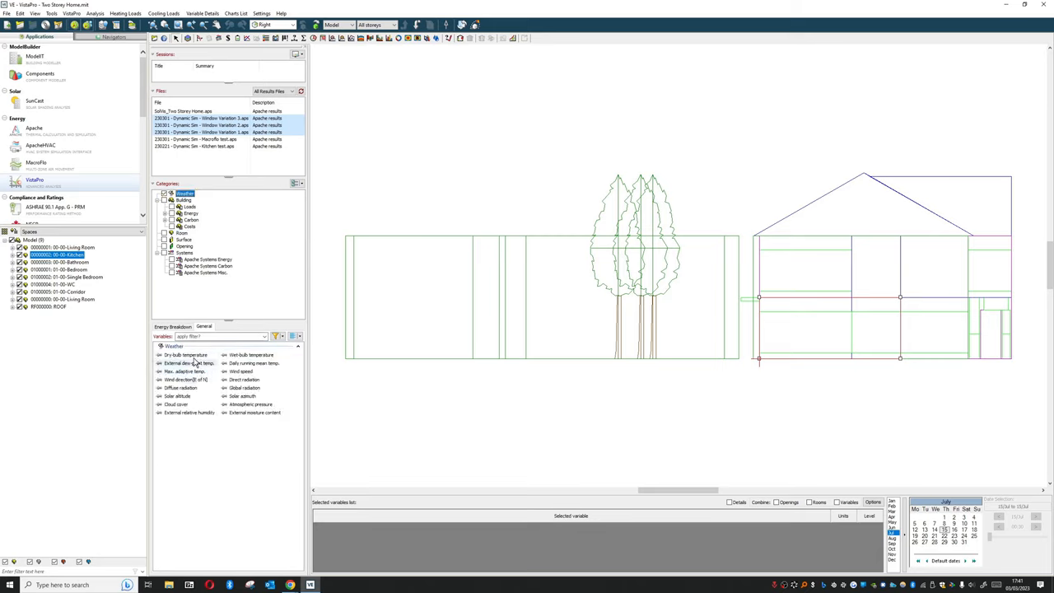
double_click(177, 355)
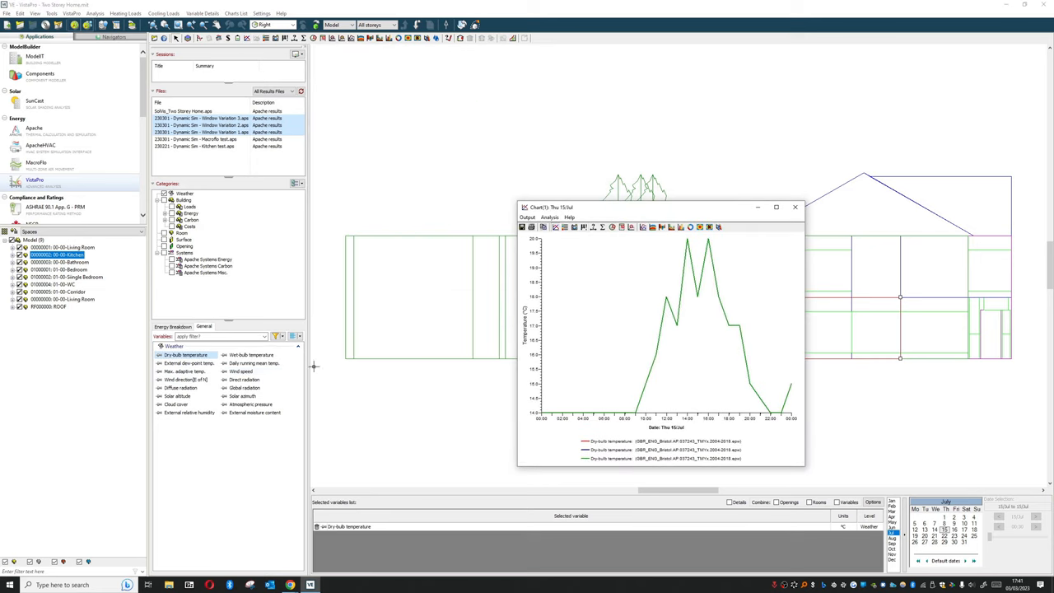
mouse_move(318, 315)
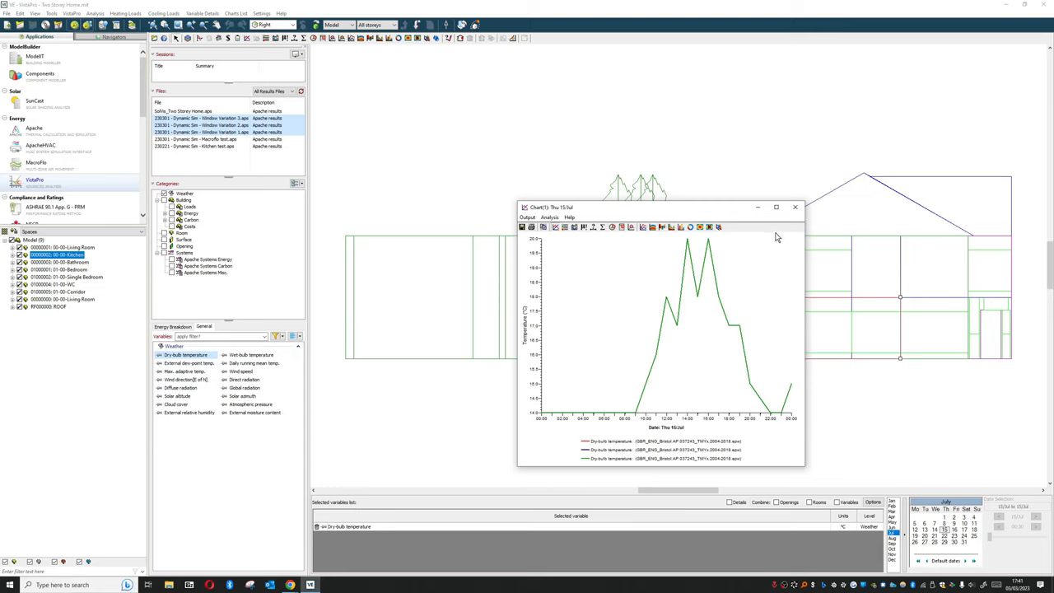
Close the dry-bulb chart, show building load variables, and close a trial heating load chart
click(795, 207)
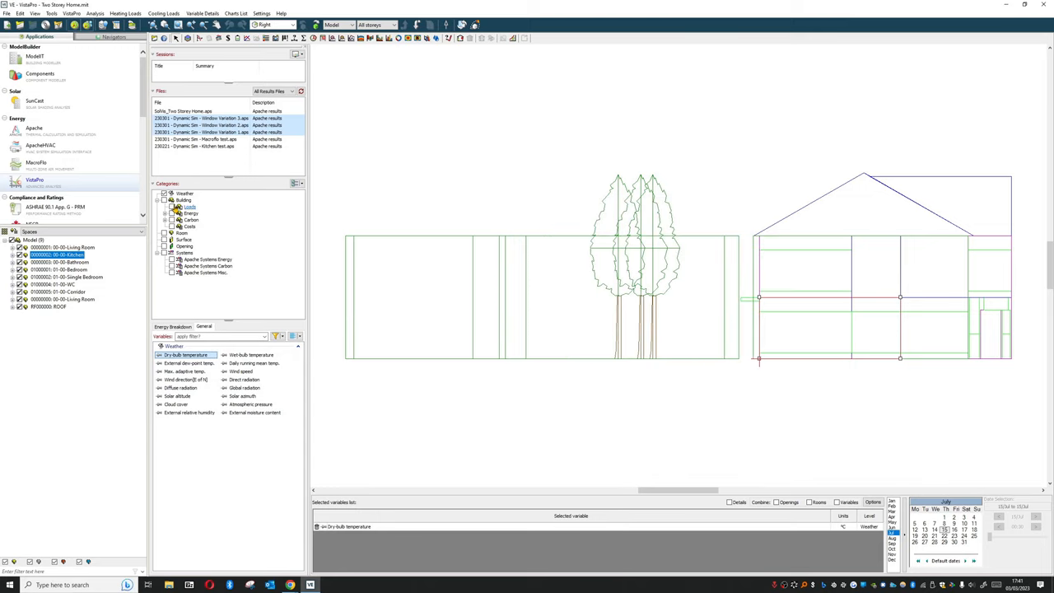
click(186, 201)
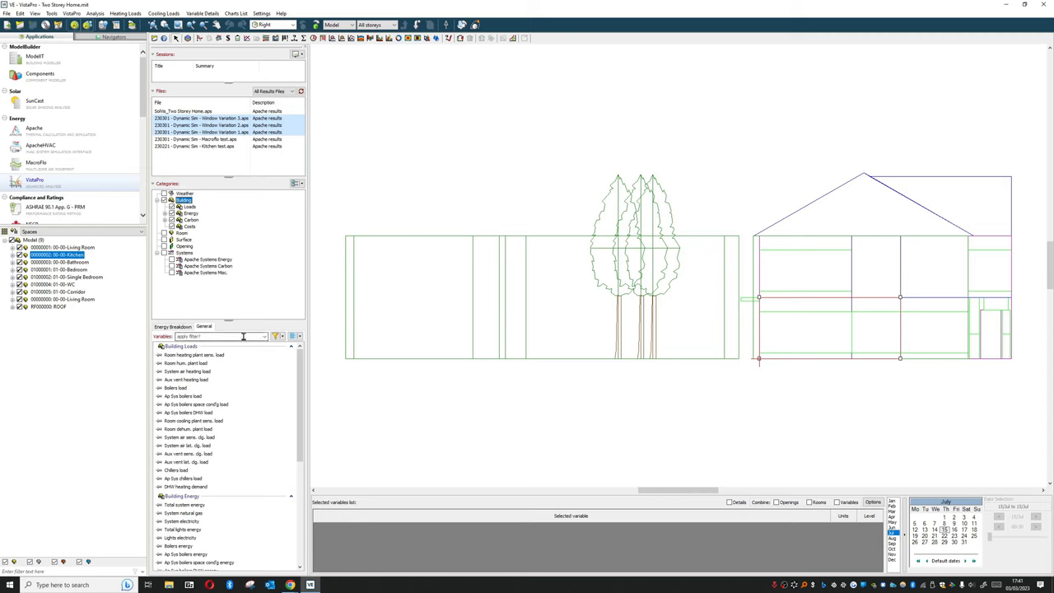
mouse_move(238, 331)
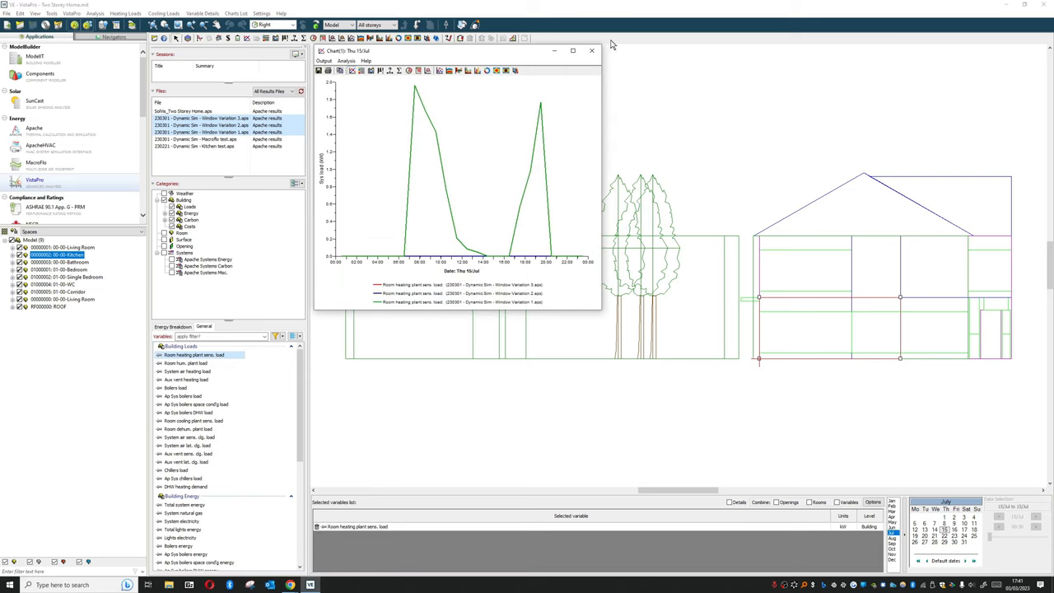
click(591, 52)
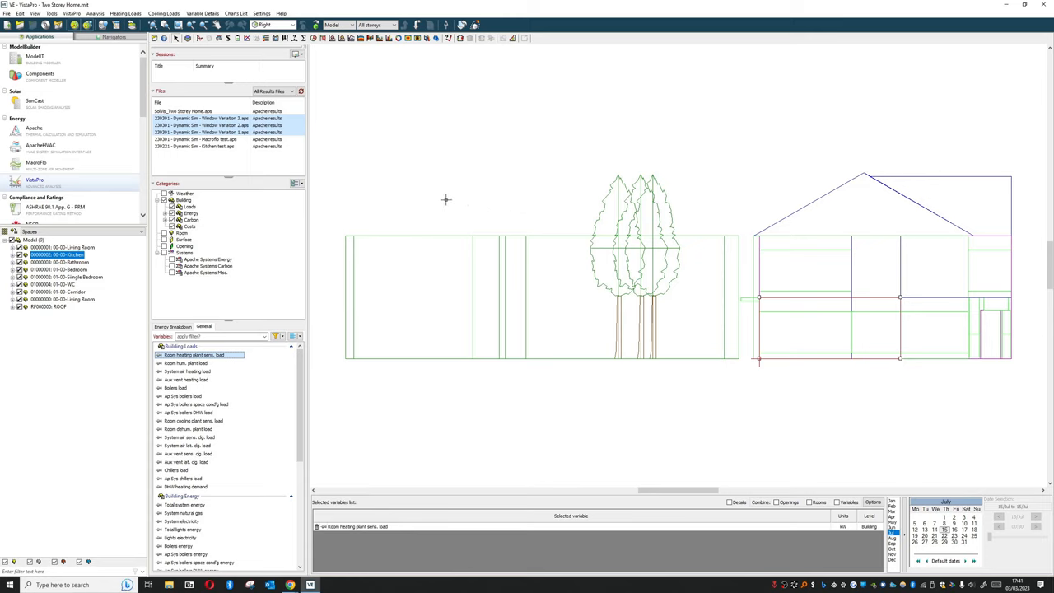
mouse_move(468, 179)
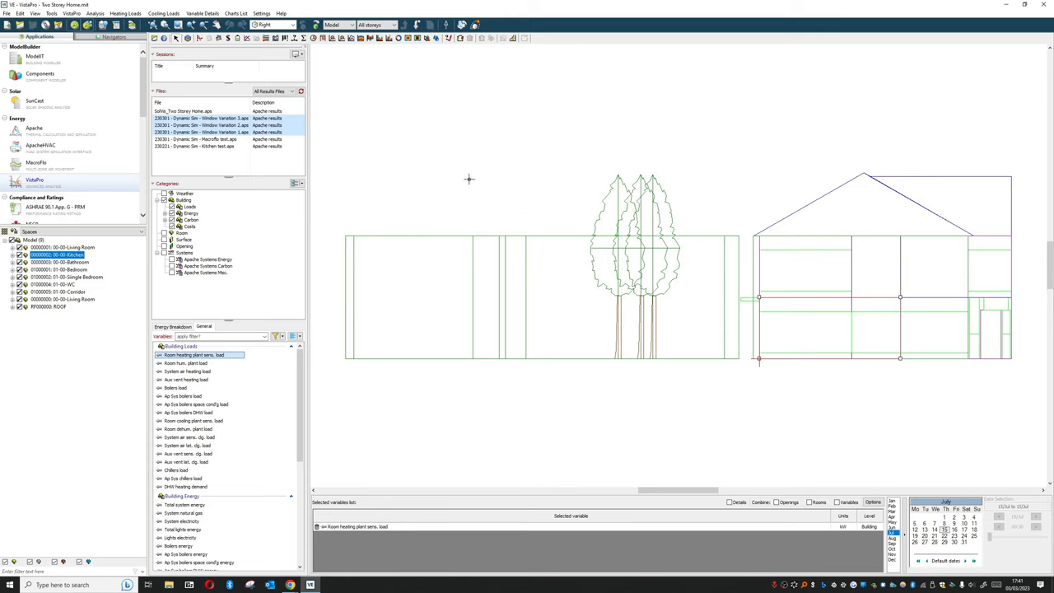
mouse_move(467, 177)
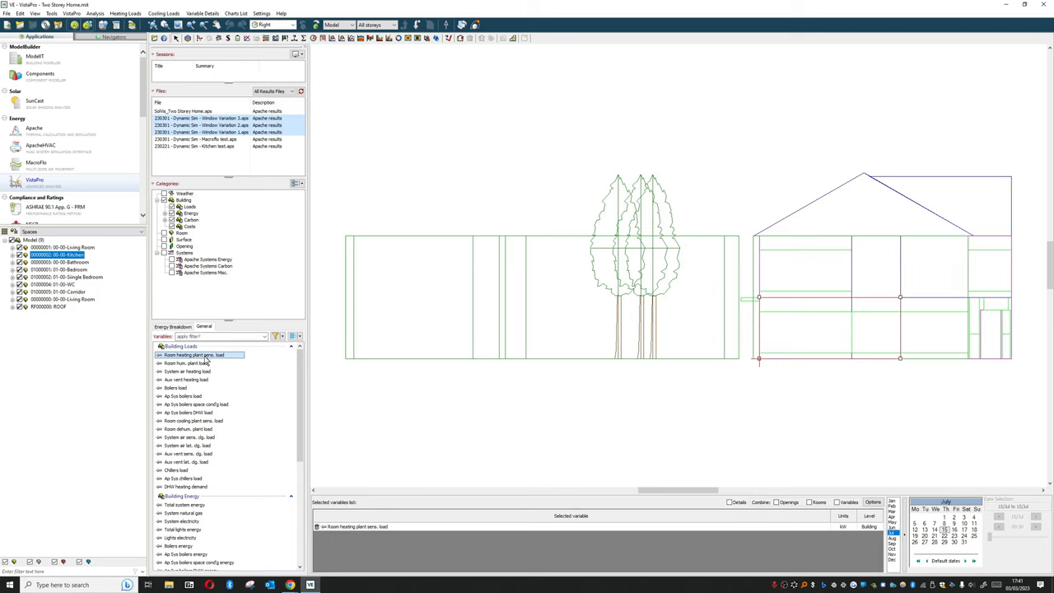
Chart room heating plant sensible load across the three window variations
click(186, 364)
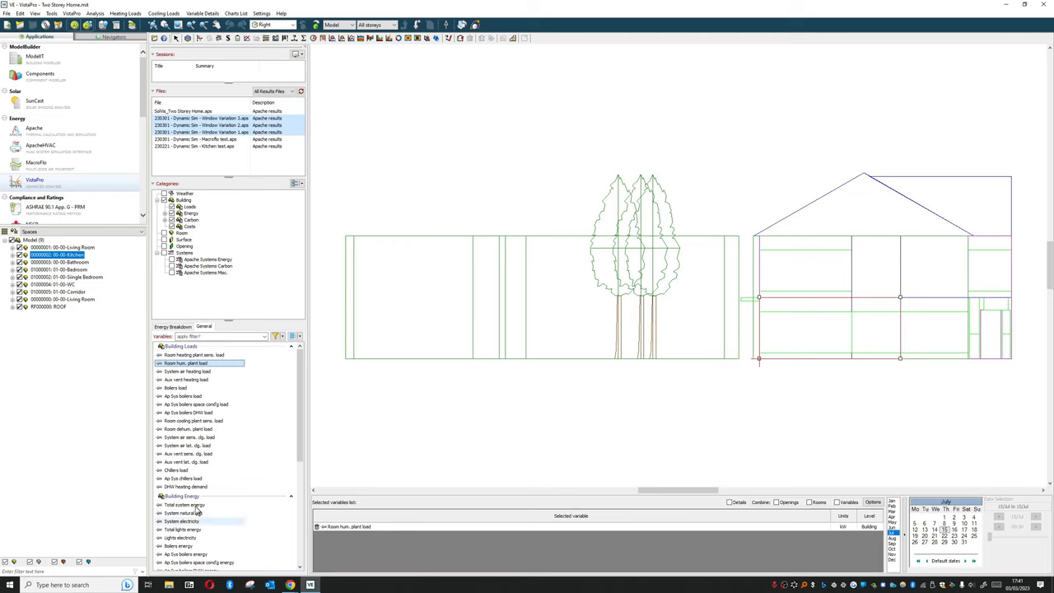
click(189, 356)
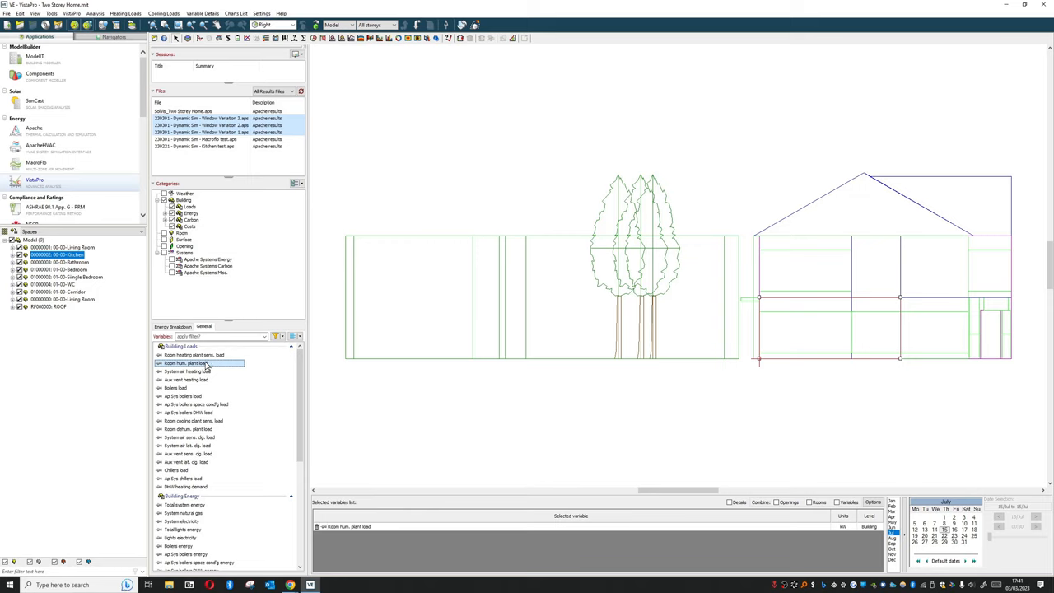
click(192, 355)
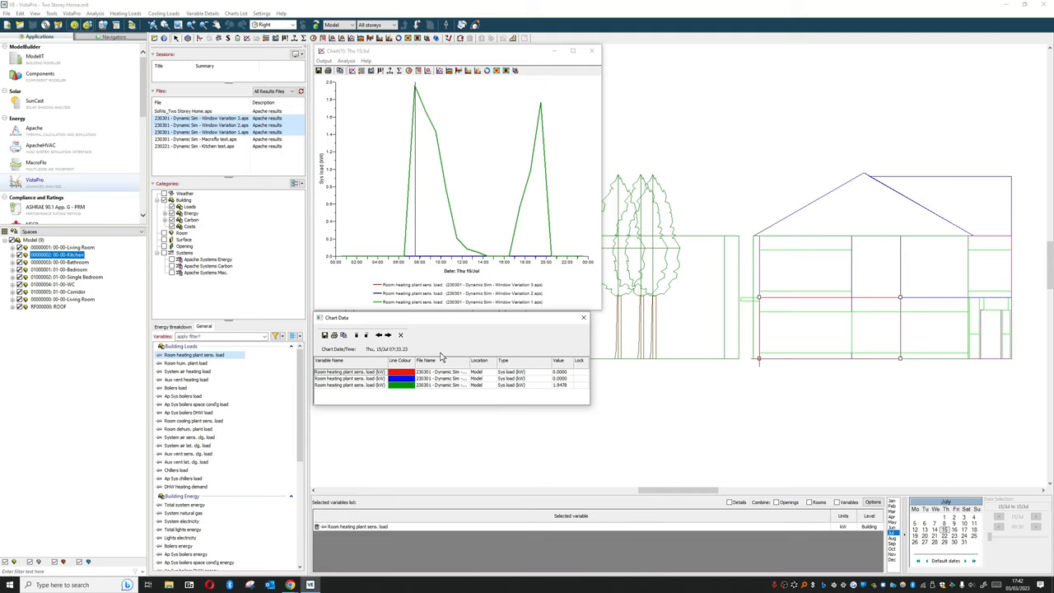
mouse_move(550, 370)
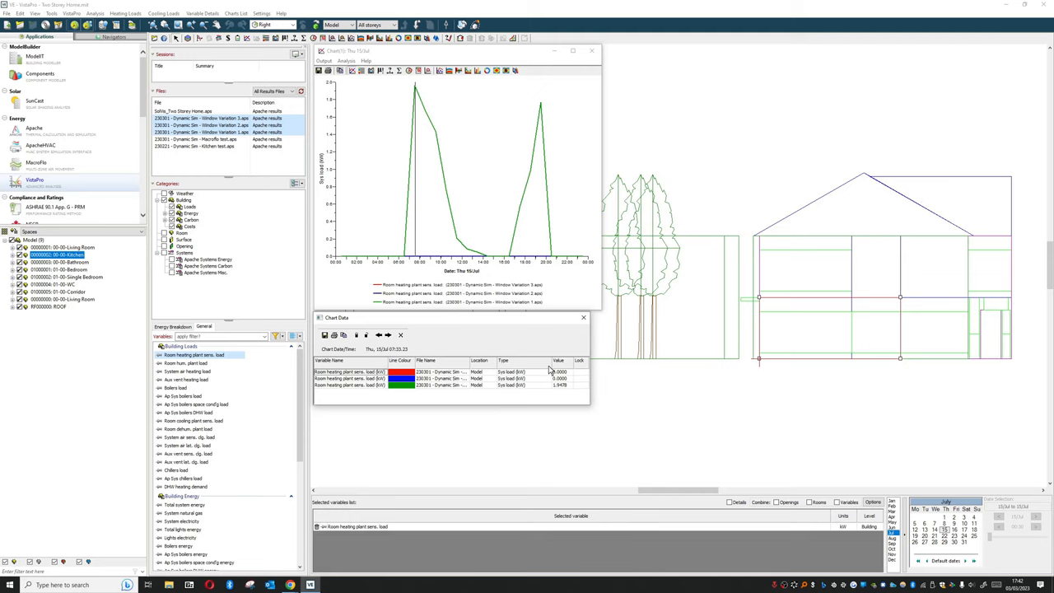
mouse_move(488, 404)
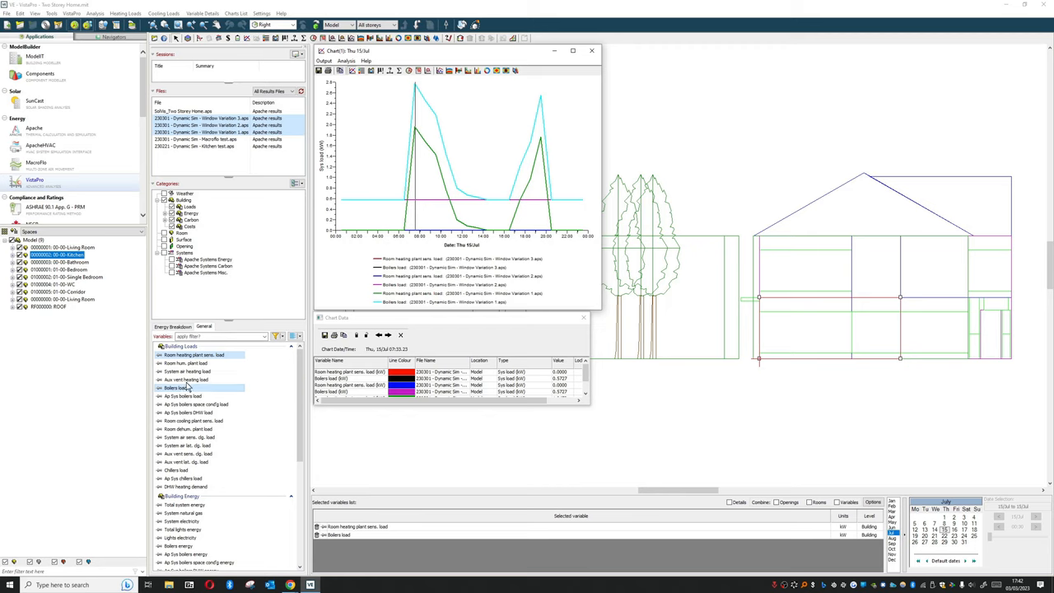
mouse_move(201, 388)
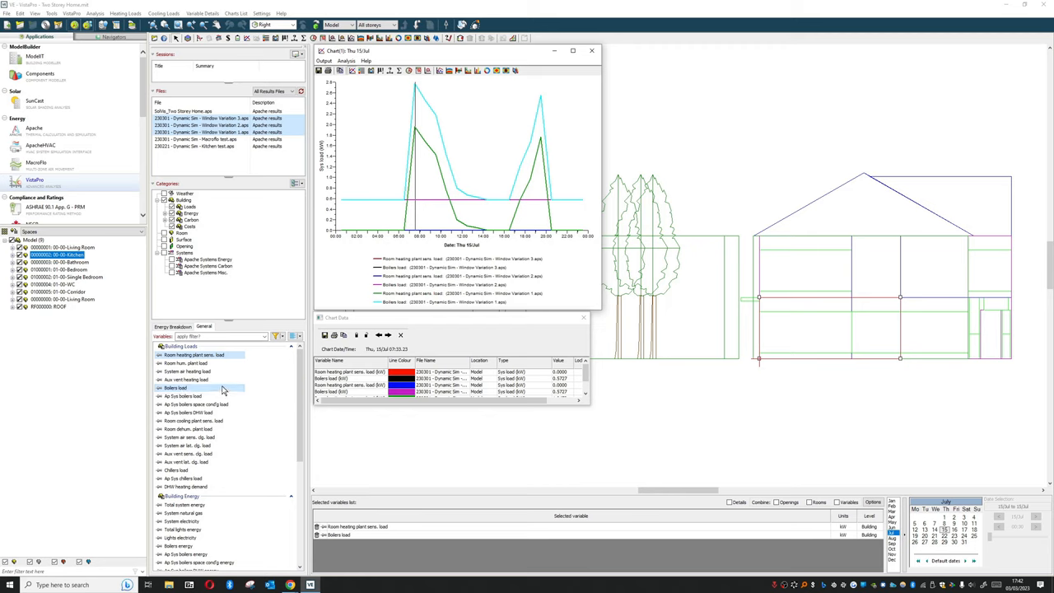
mouse_move(223, 388)
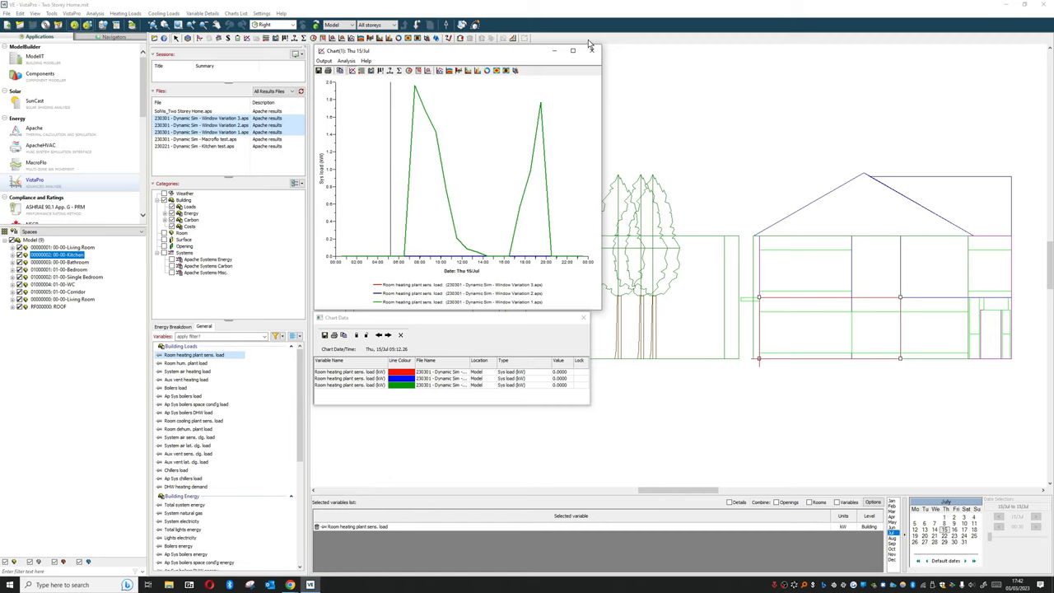
Close the heating load chart and scroll to the kitchen's 16 June room variables
click(590, 50)
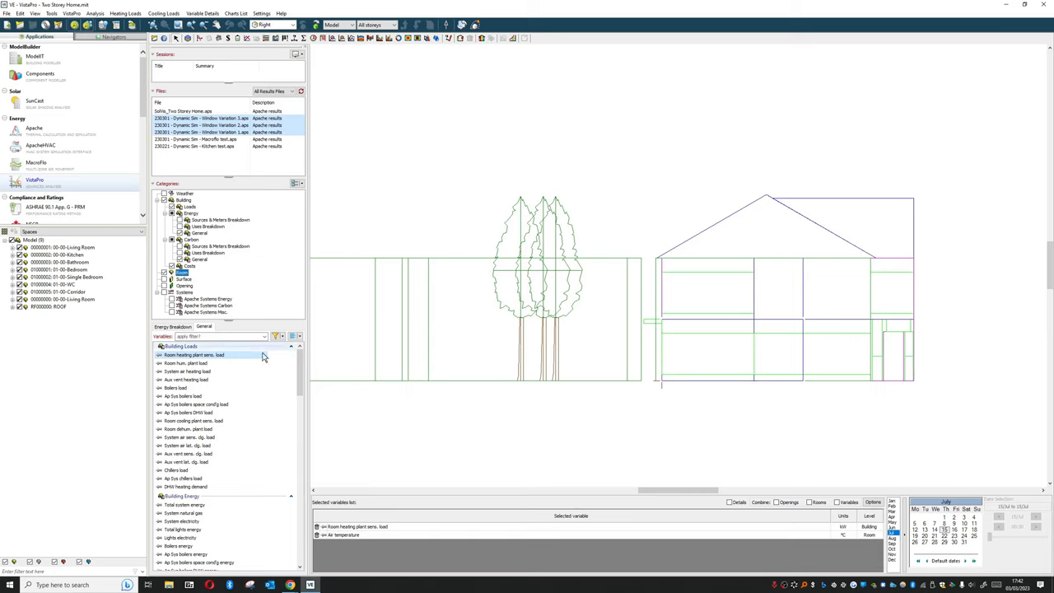
scroll(down, 3)
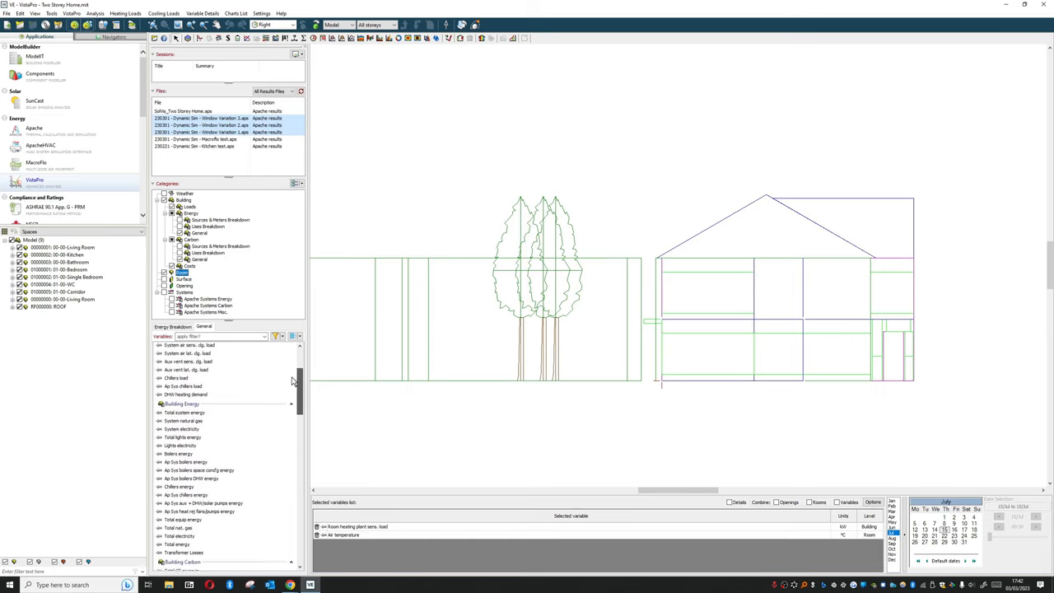
scroll(down, 3)
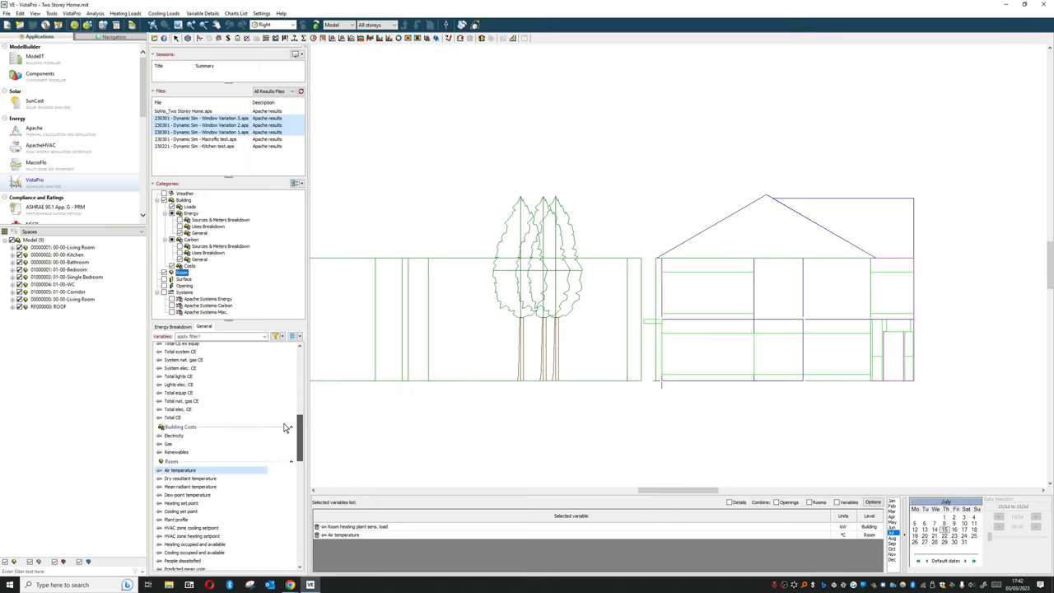
scroll(down, 3)
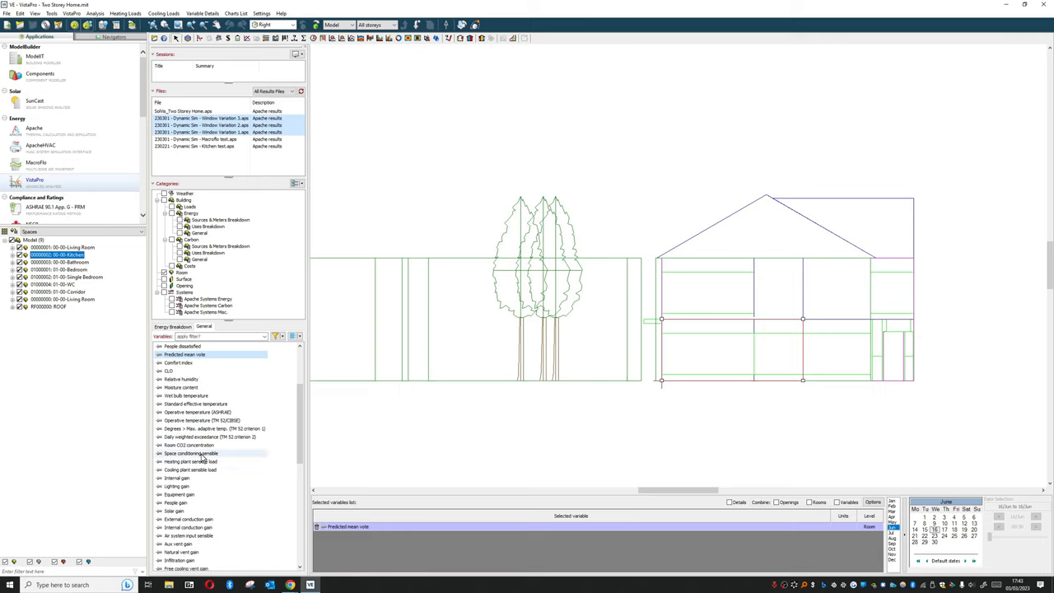
Chart kitchen space conditioning sensible load, then people gain, then close the chart
double_click(187, 453)
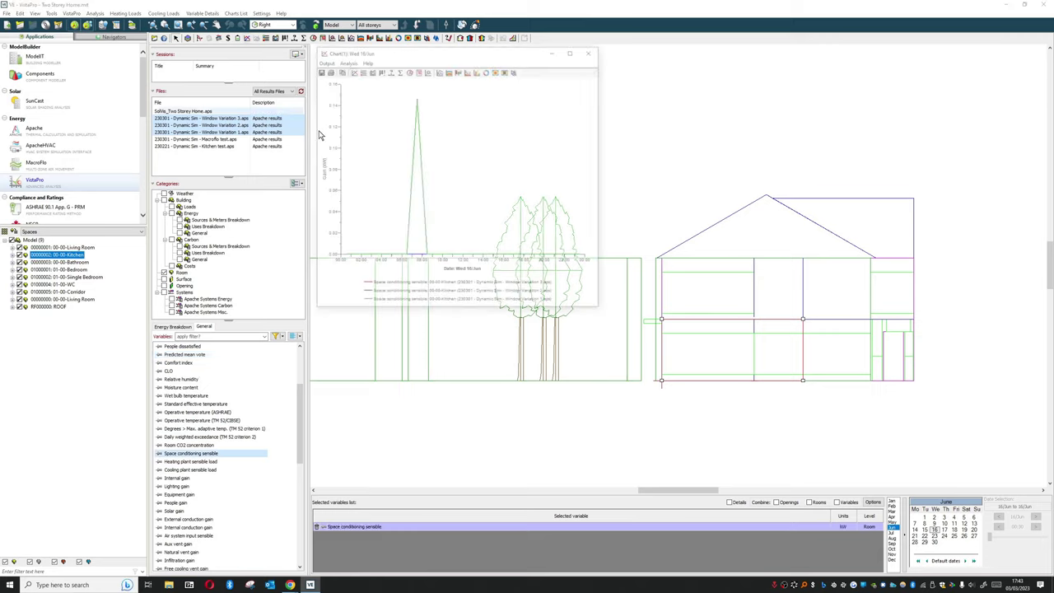
click(587, 54)
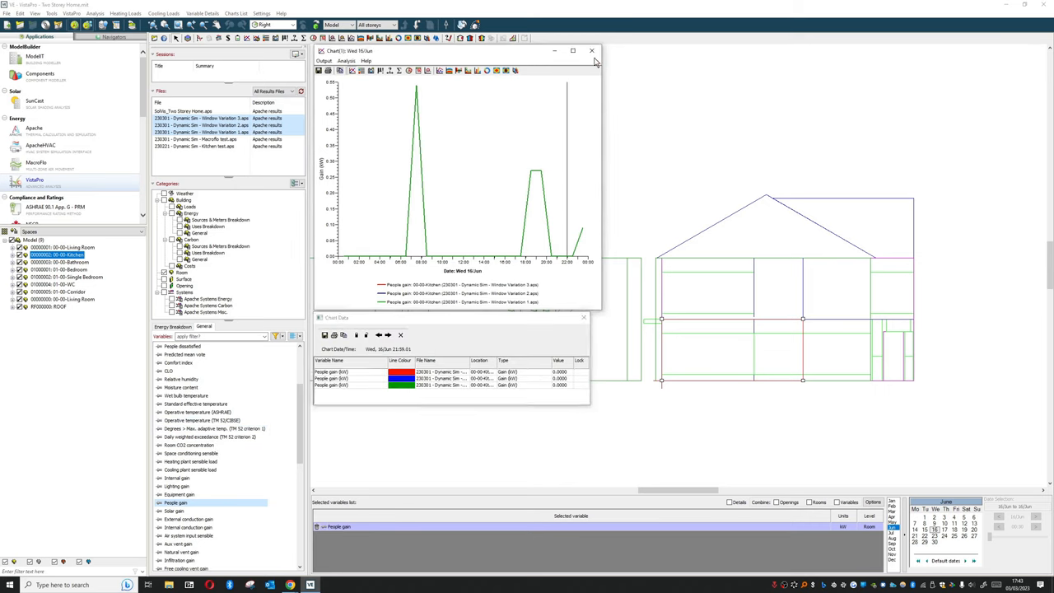
click(591, 52)
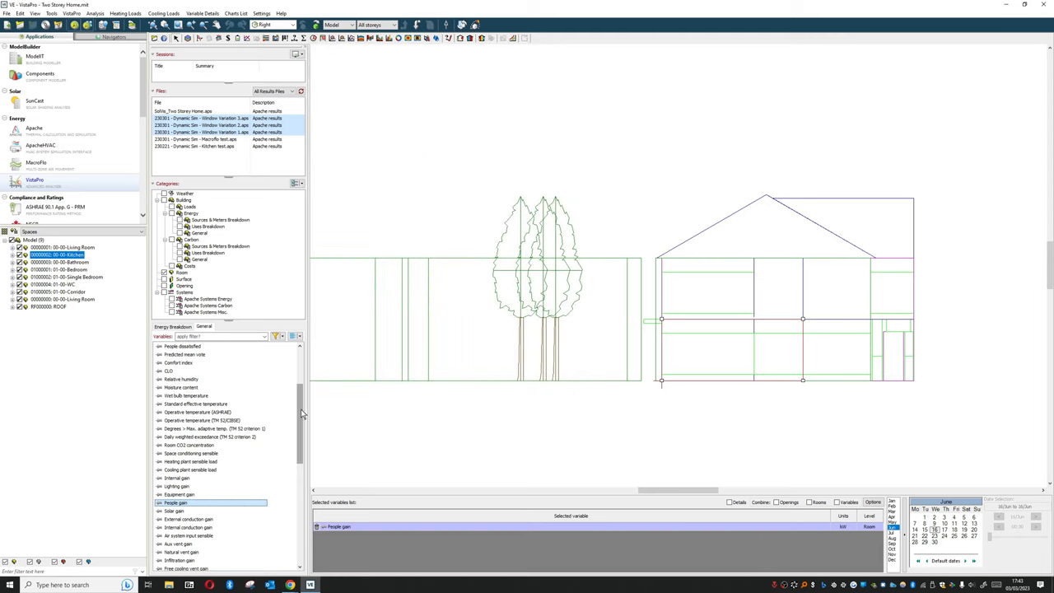
mouse_move(208, 494)
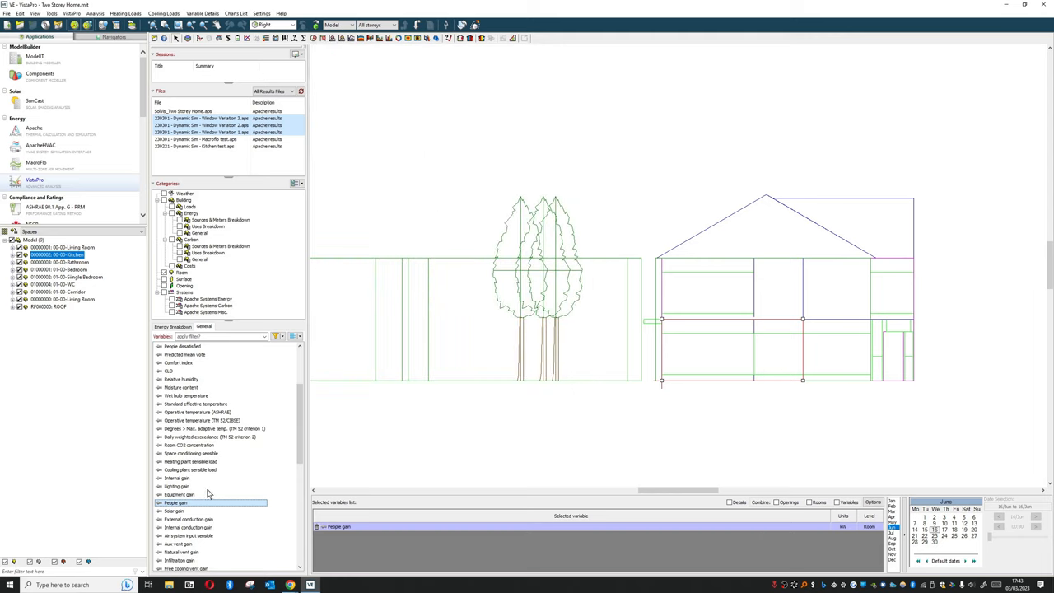
scroll(down, 3)
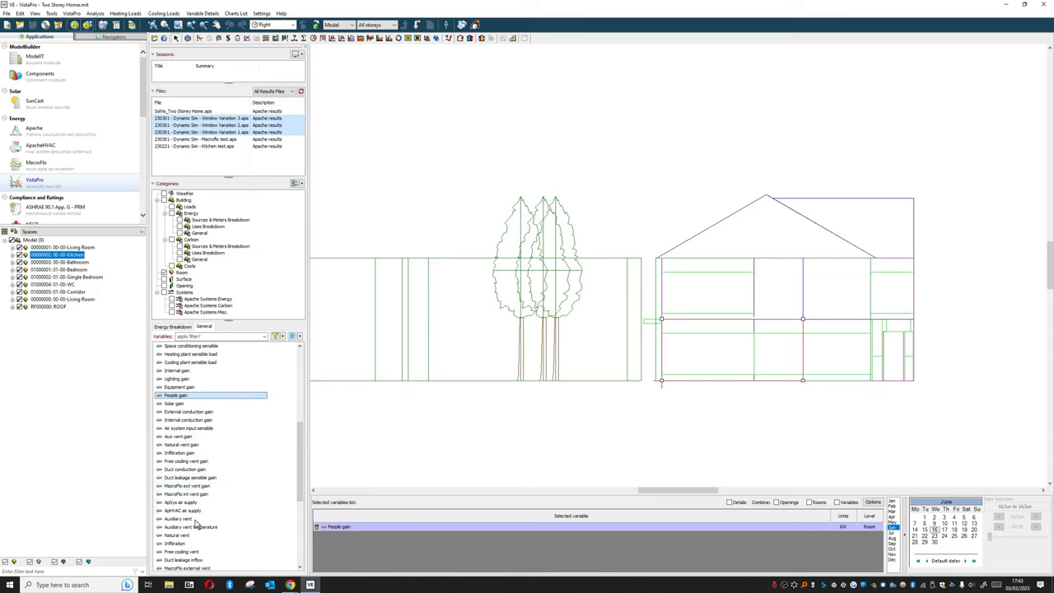
Chart kitchen natural ventilation, then switch to MacroFlo external vent flow
click(172, 541)
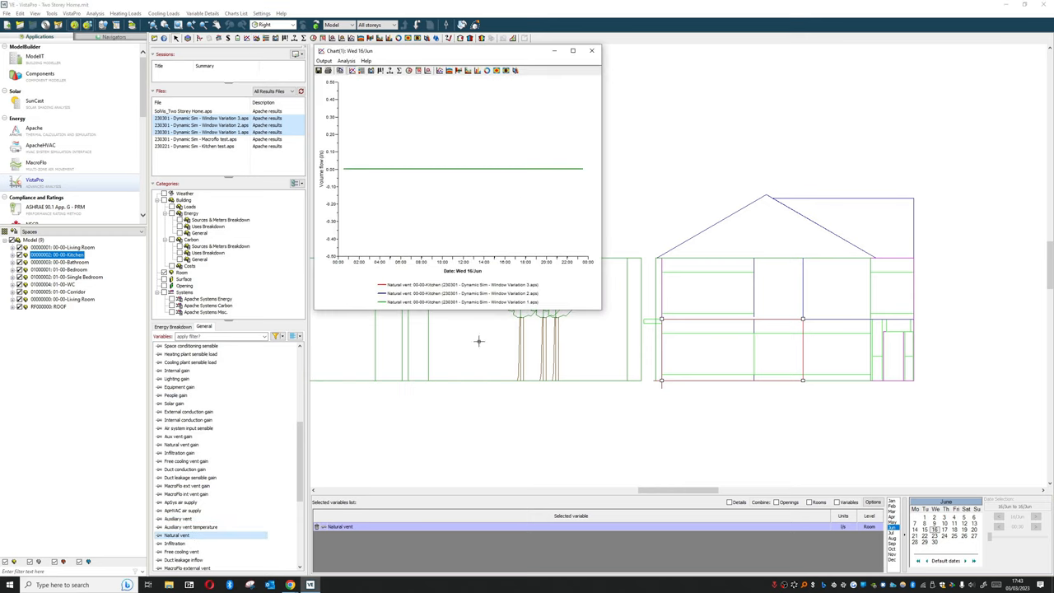
mouse_move(368, 204)
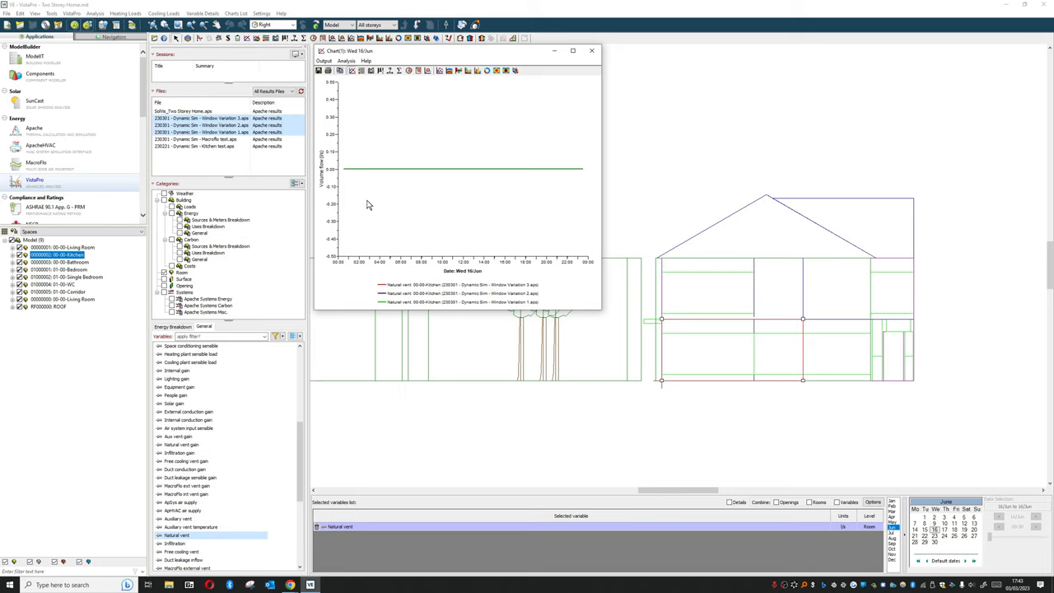
scroll(down, 3)
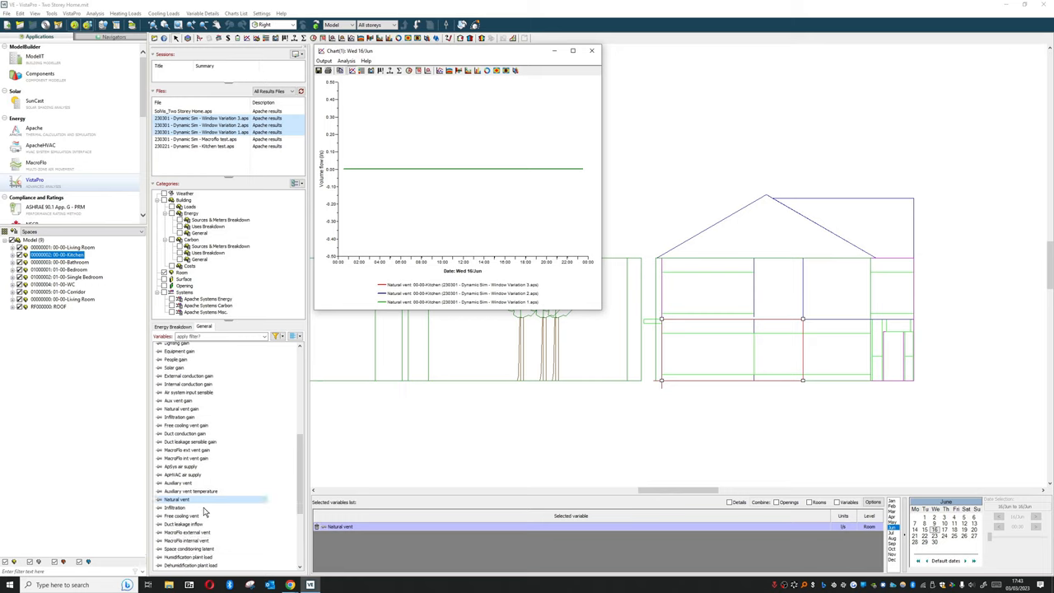
click(186, 529)
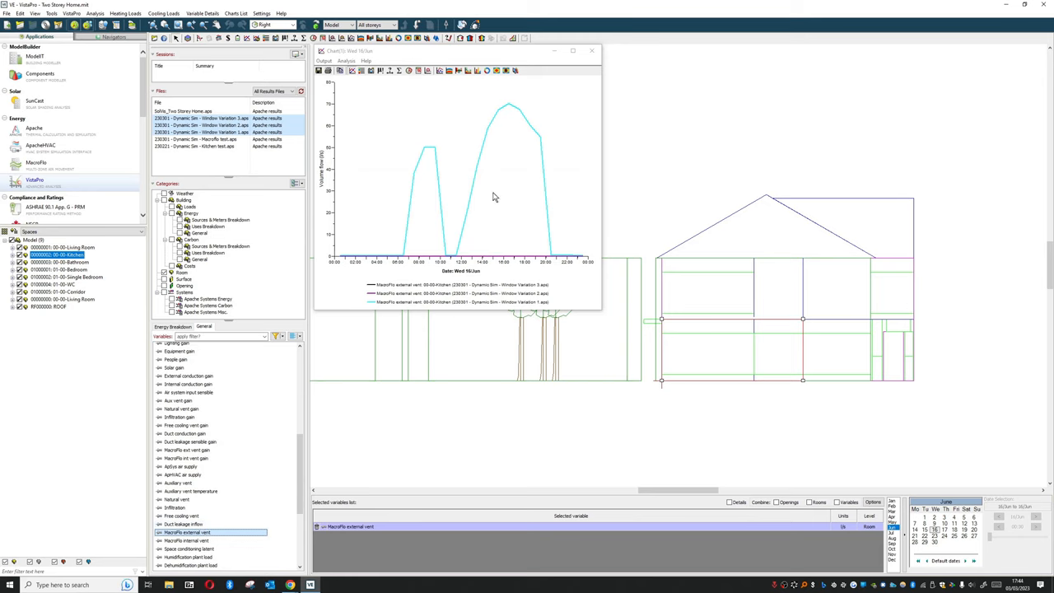
scroll(down, 3)
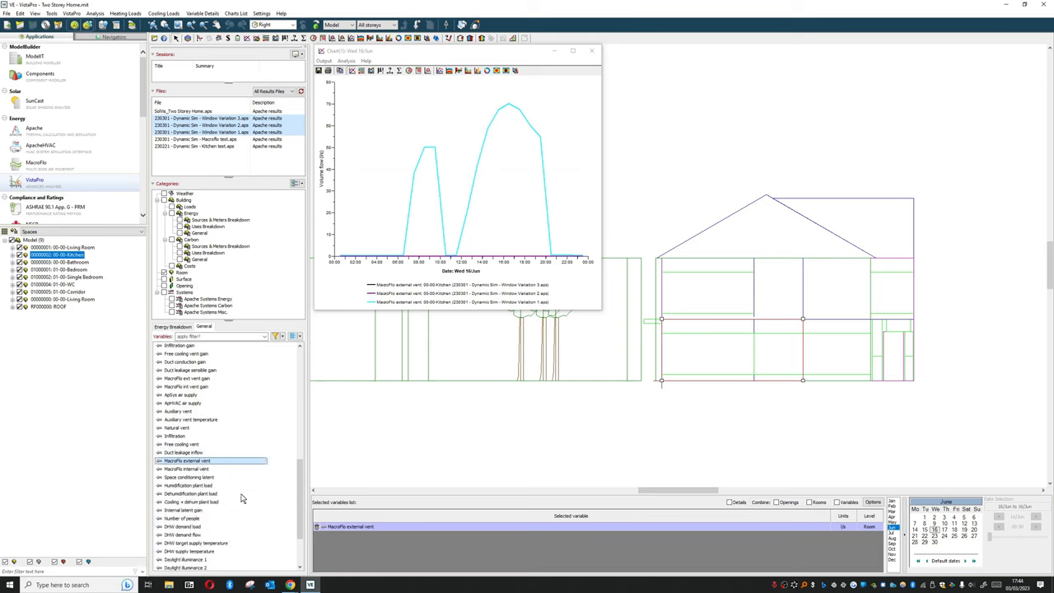
scroll(down, 3)
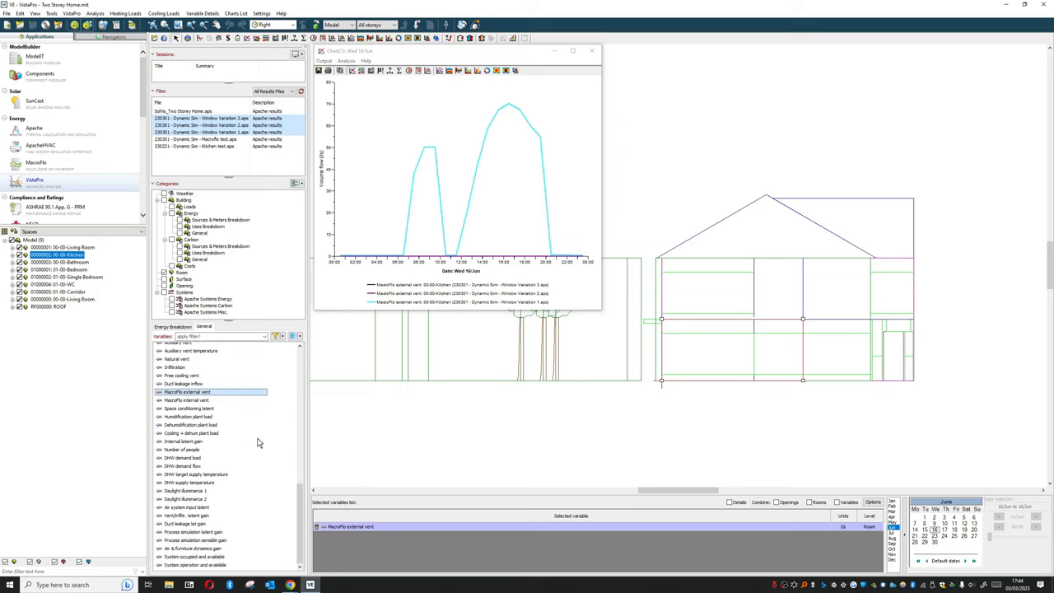
mouse_move(282, 405)
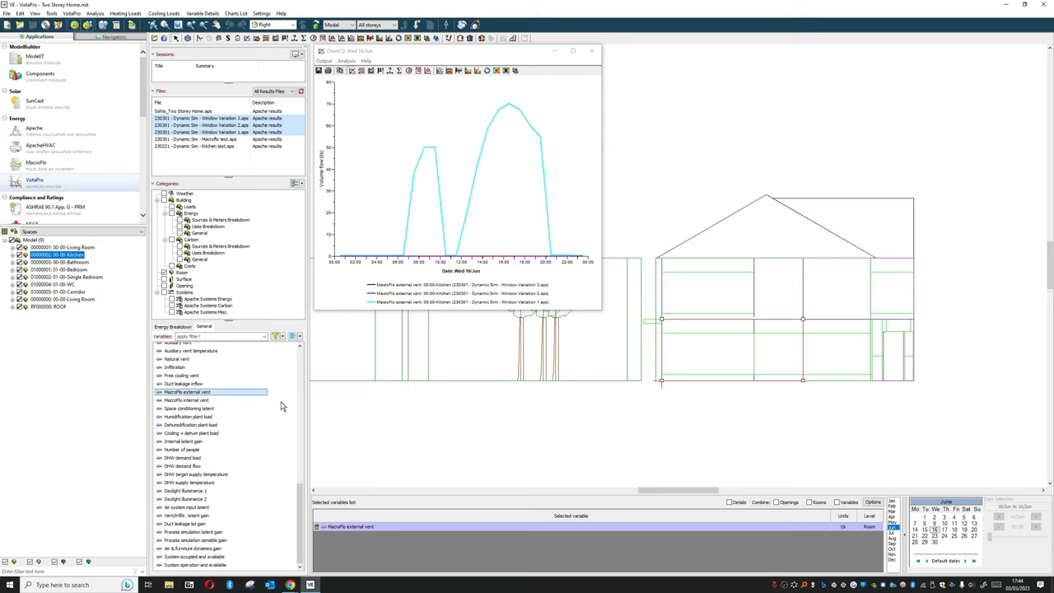
Close the MacroFlo vent chart and show opening variables
click(591, 51)
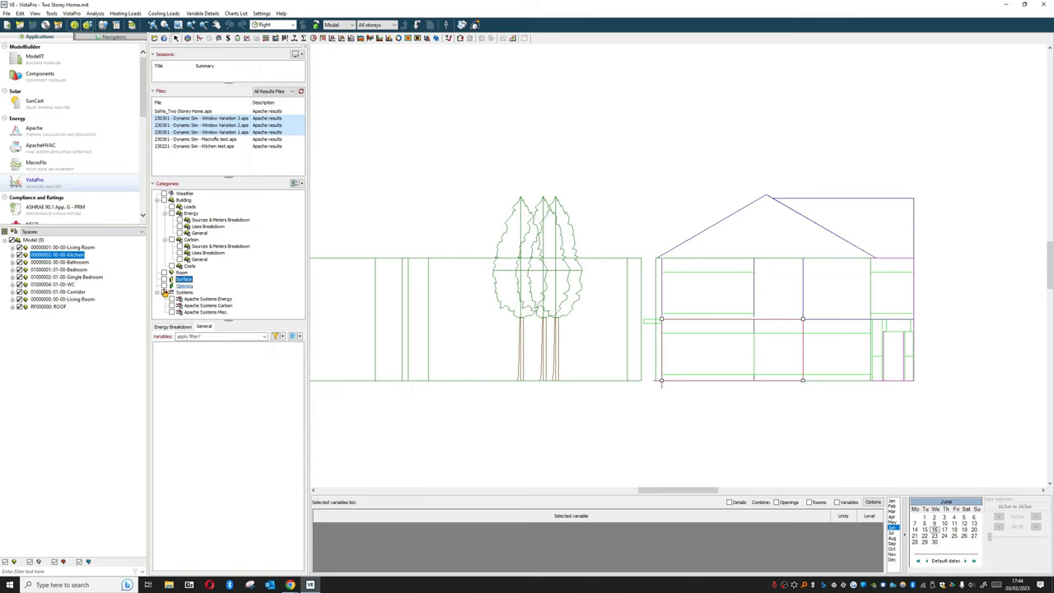
click(184, 286)
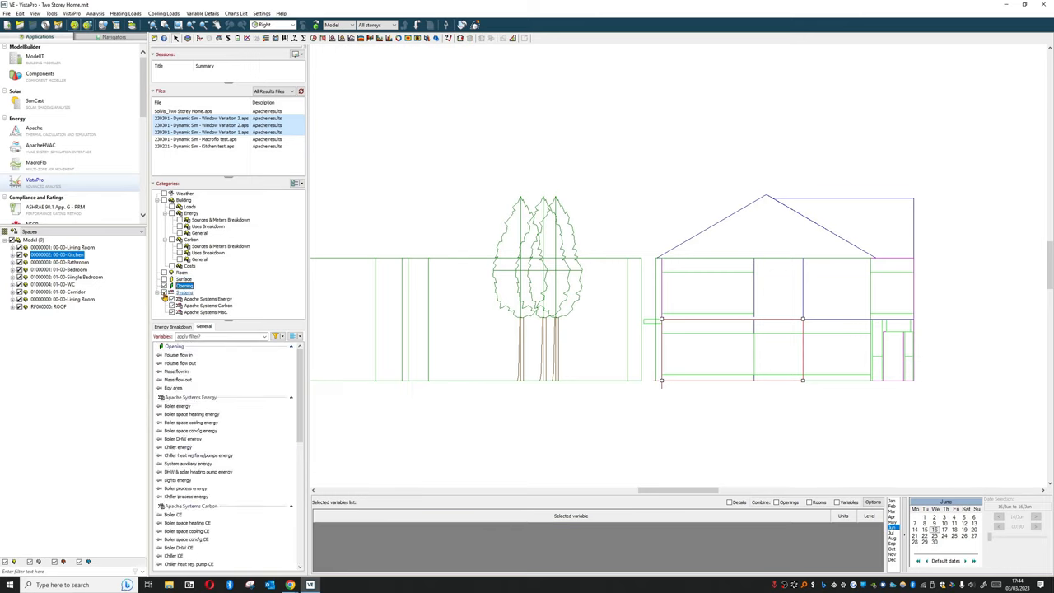